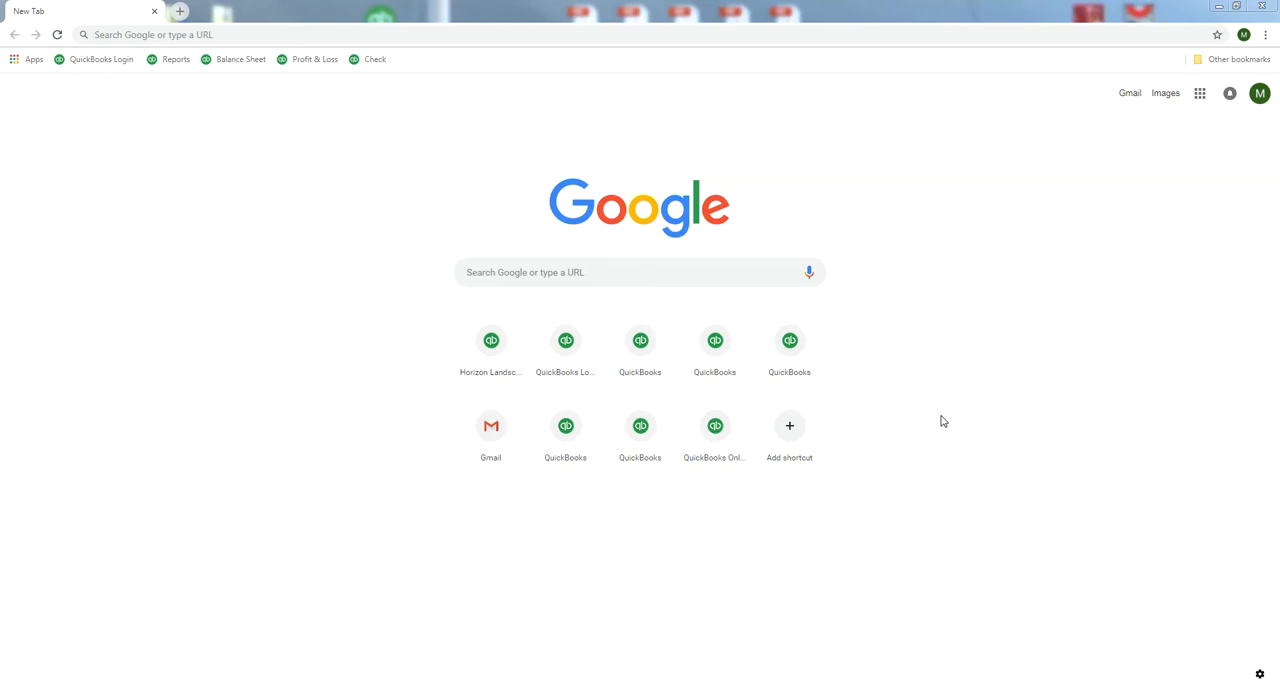
mouse_move(272, 490)
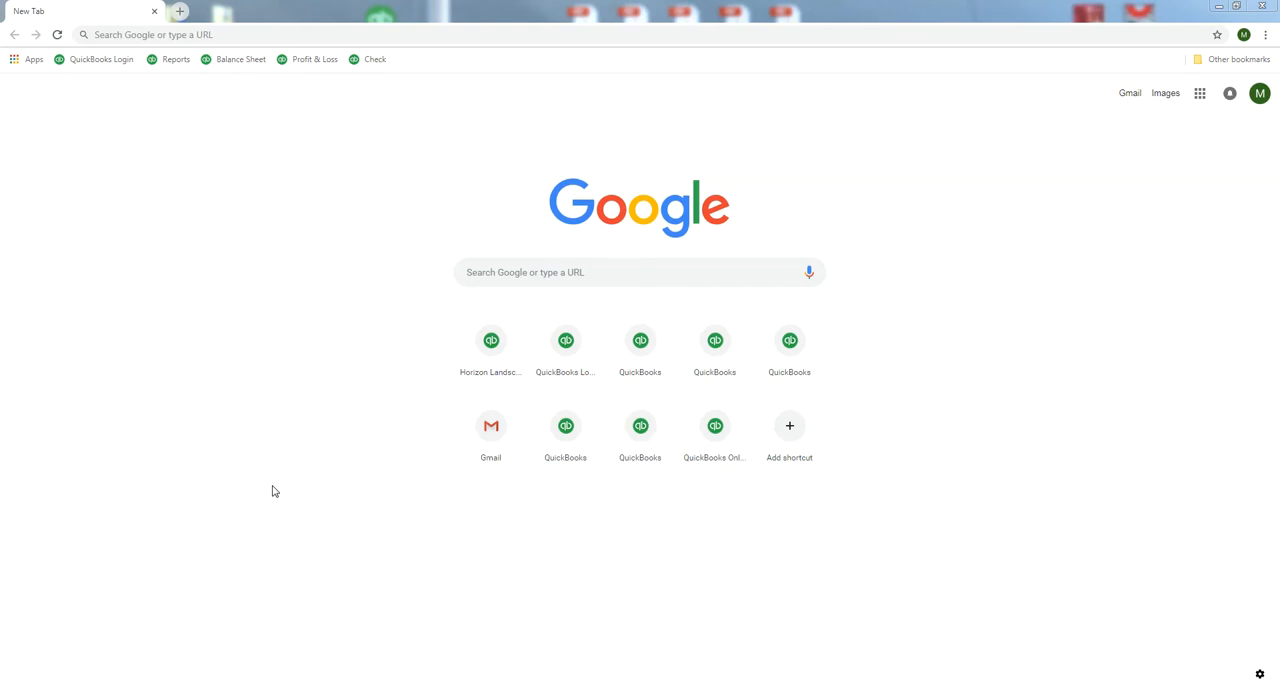
mouse_move(1144, 576)
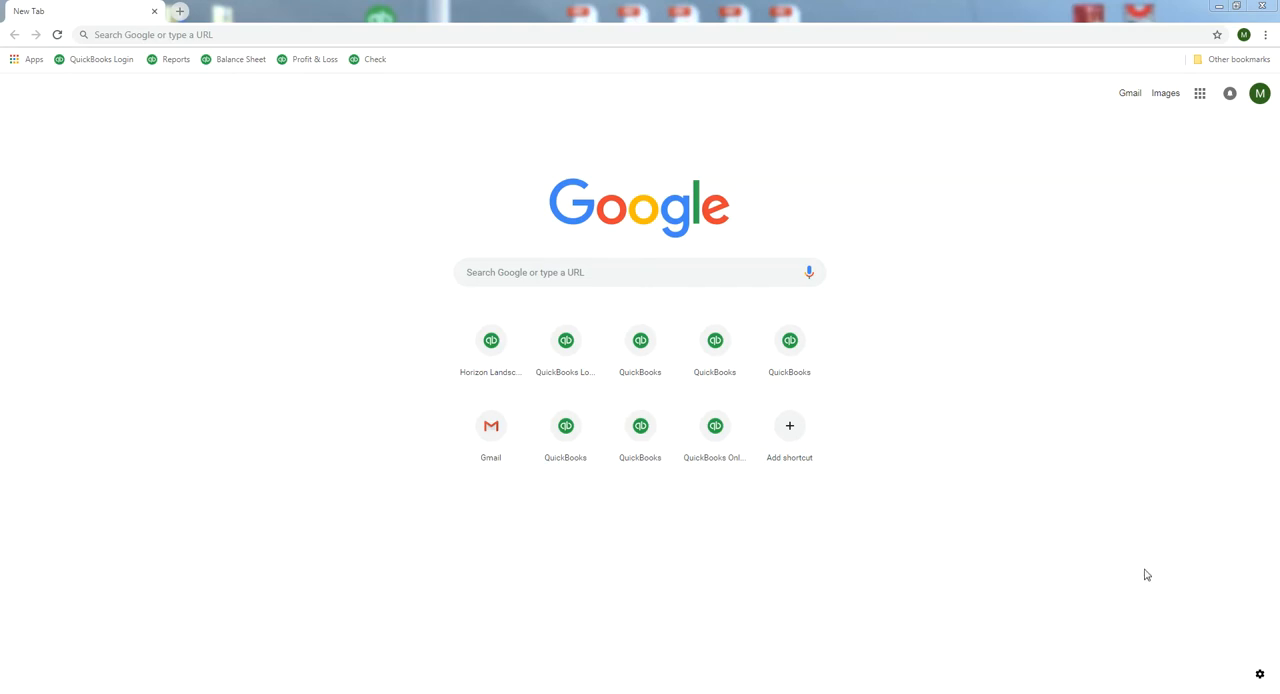
mouse_move(988, 308)
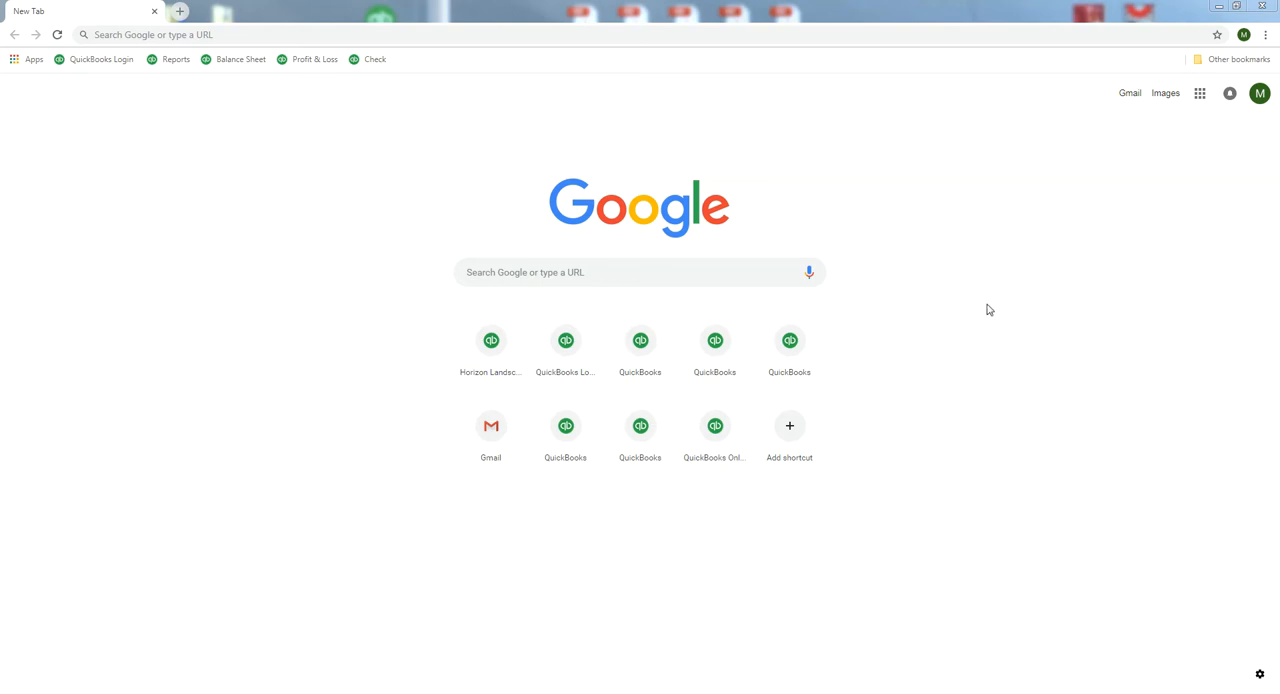
mouse_move(1058, 252)
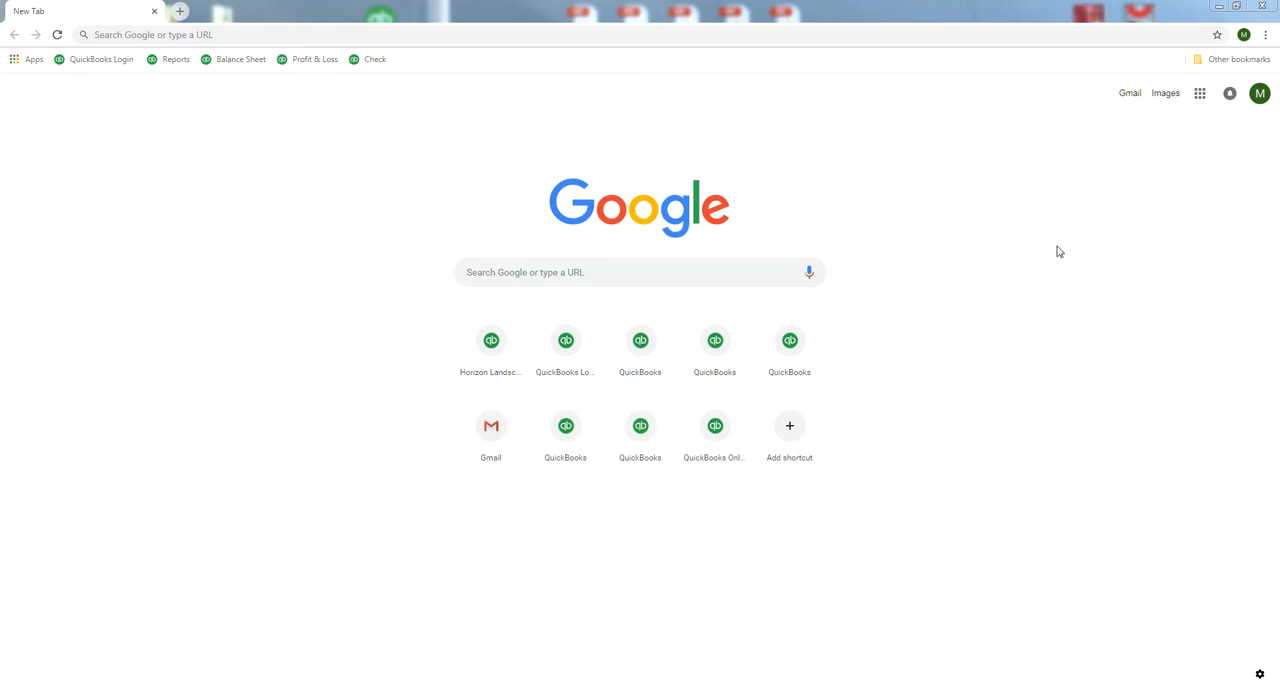
mouse_move(256, 196)
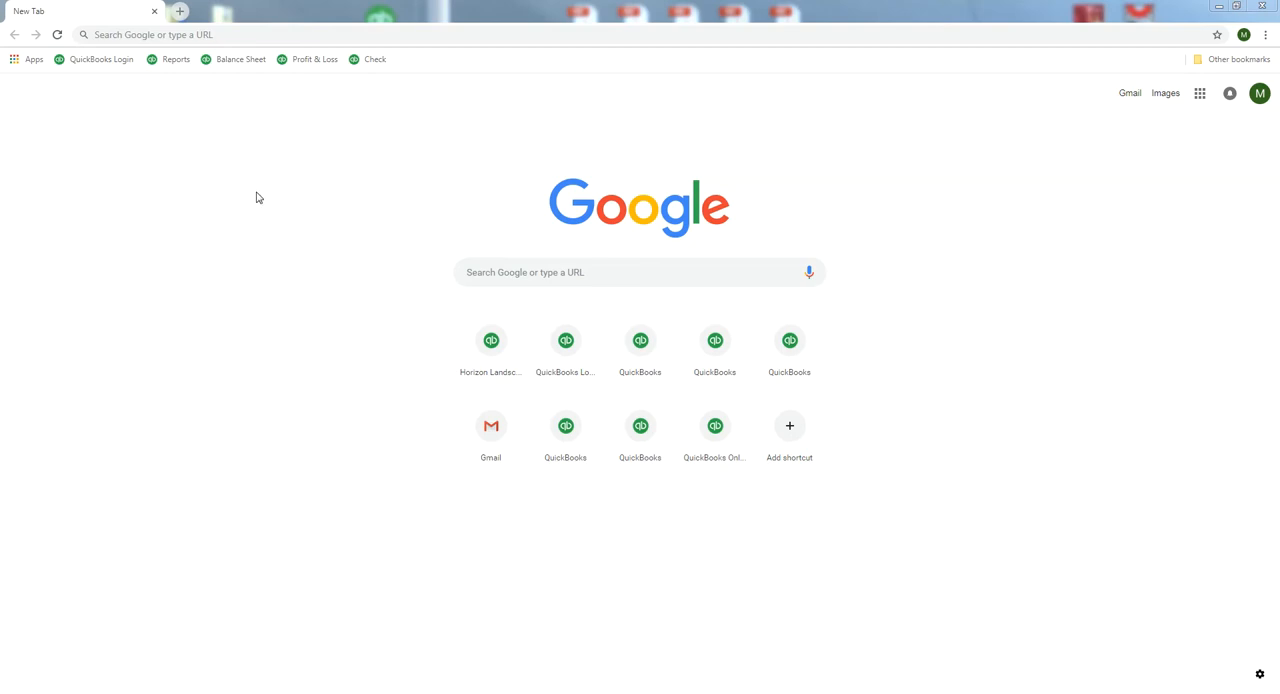
mouse_move(304, 100)
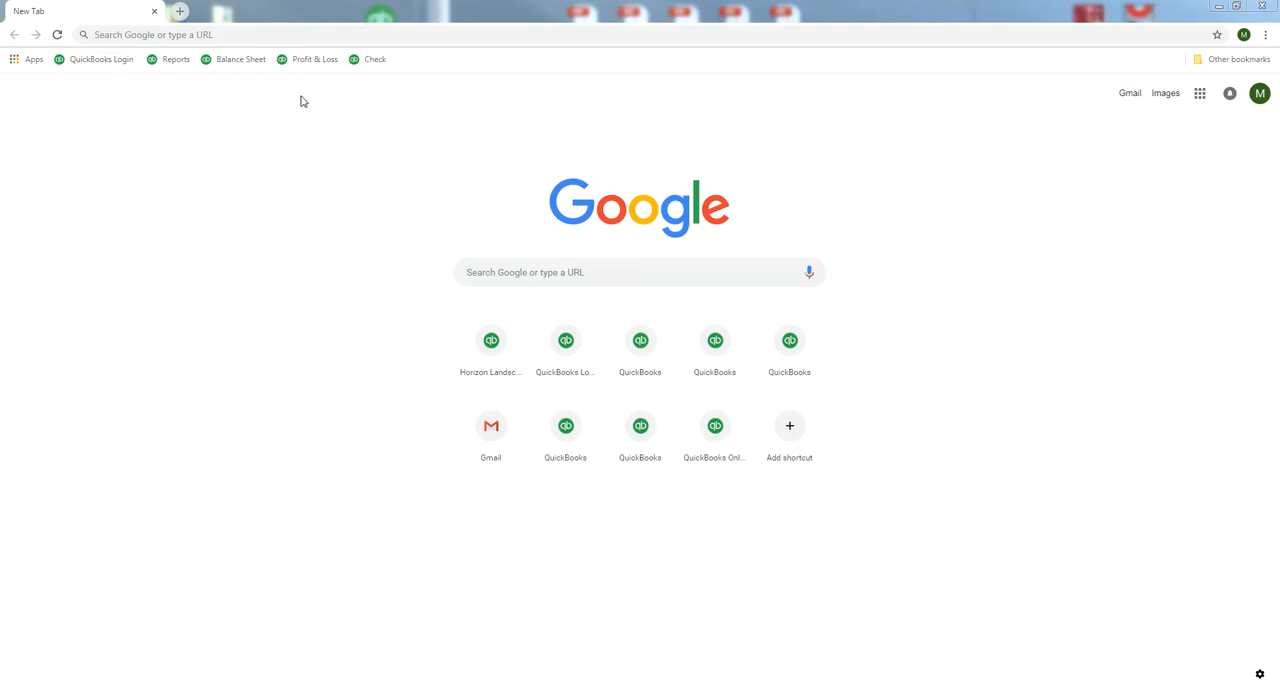
mouse_move(416, 84)
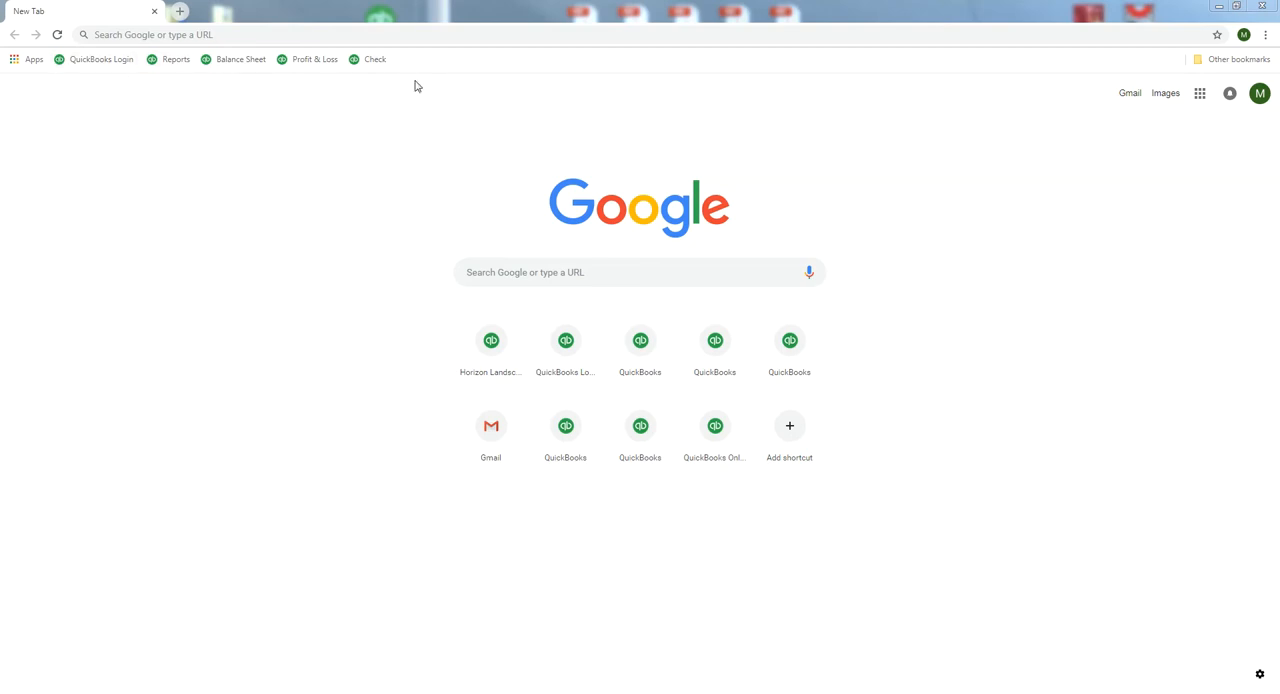
mouse_move(178, 60)
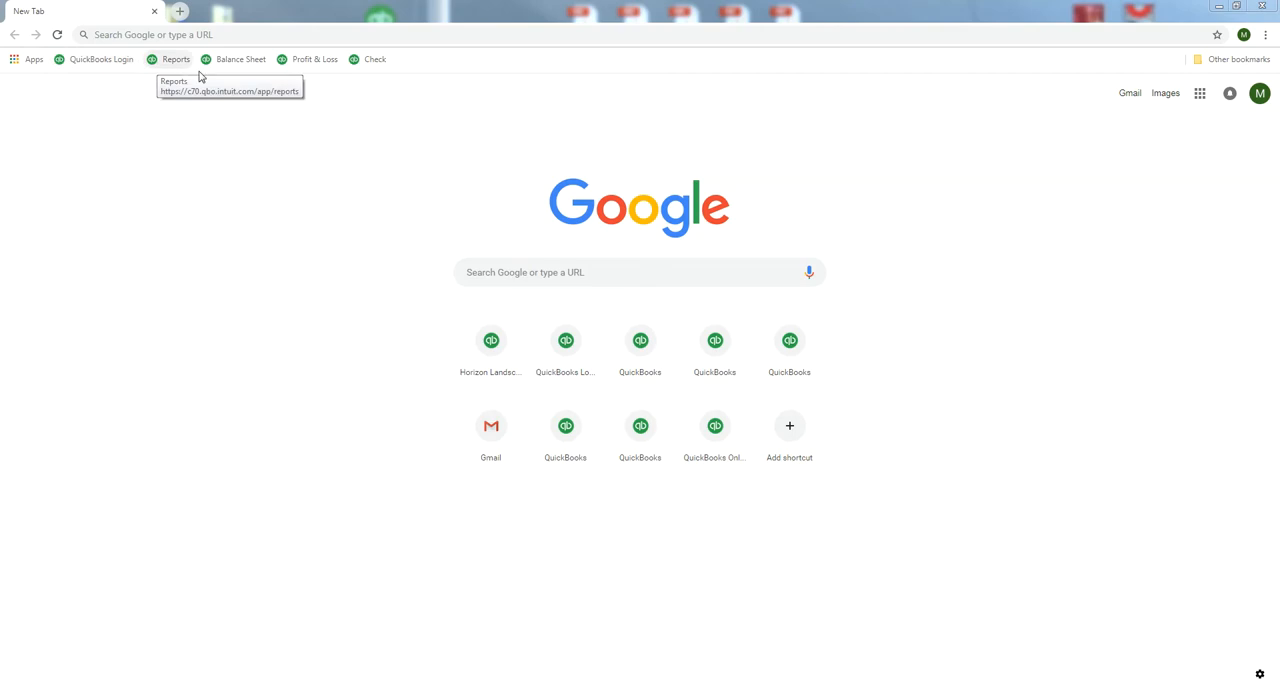
mouse_move(384, 84)
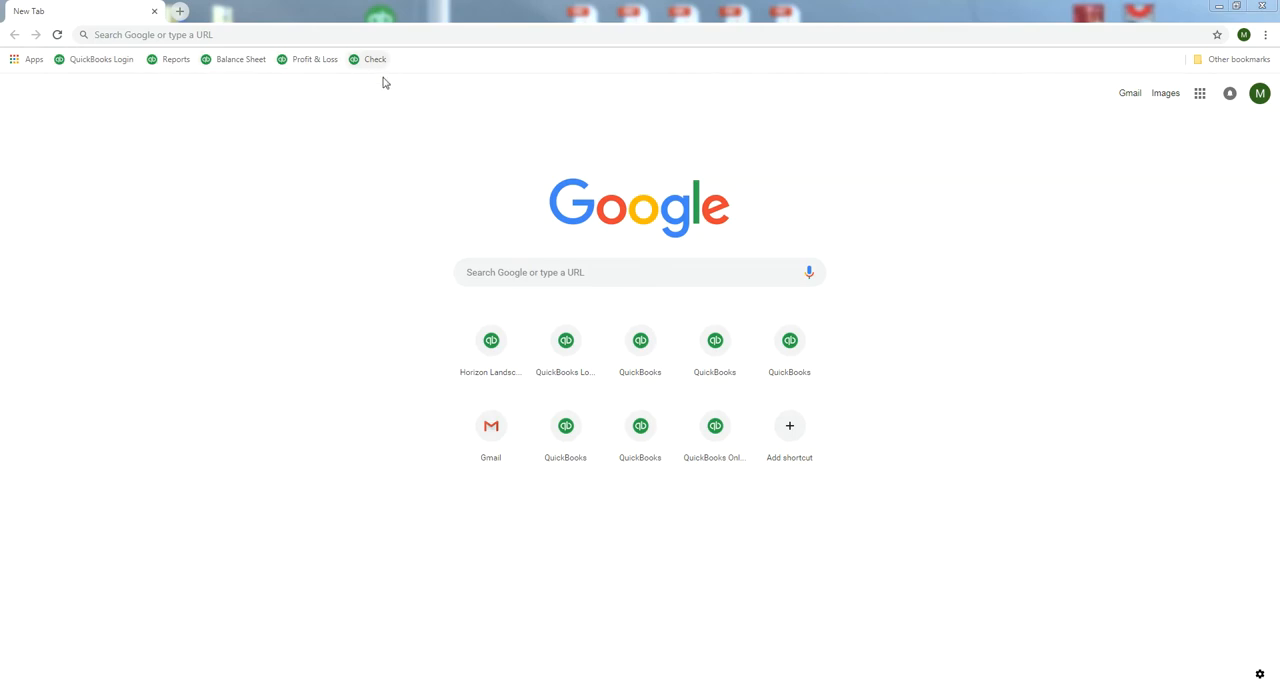
mouse_move(378, 104)
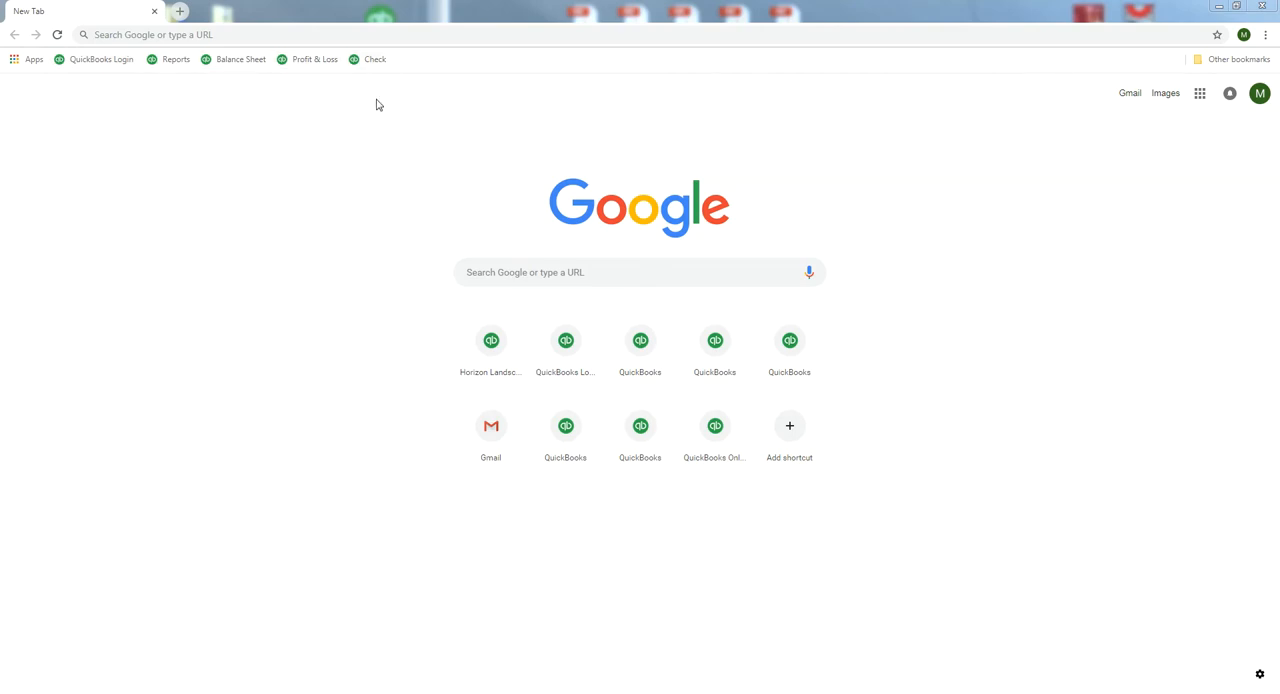
mouse_move(376, 64)
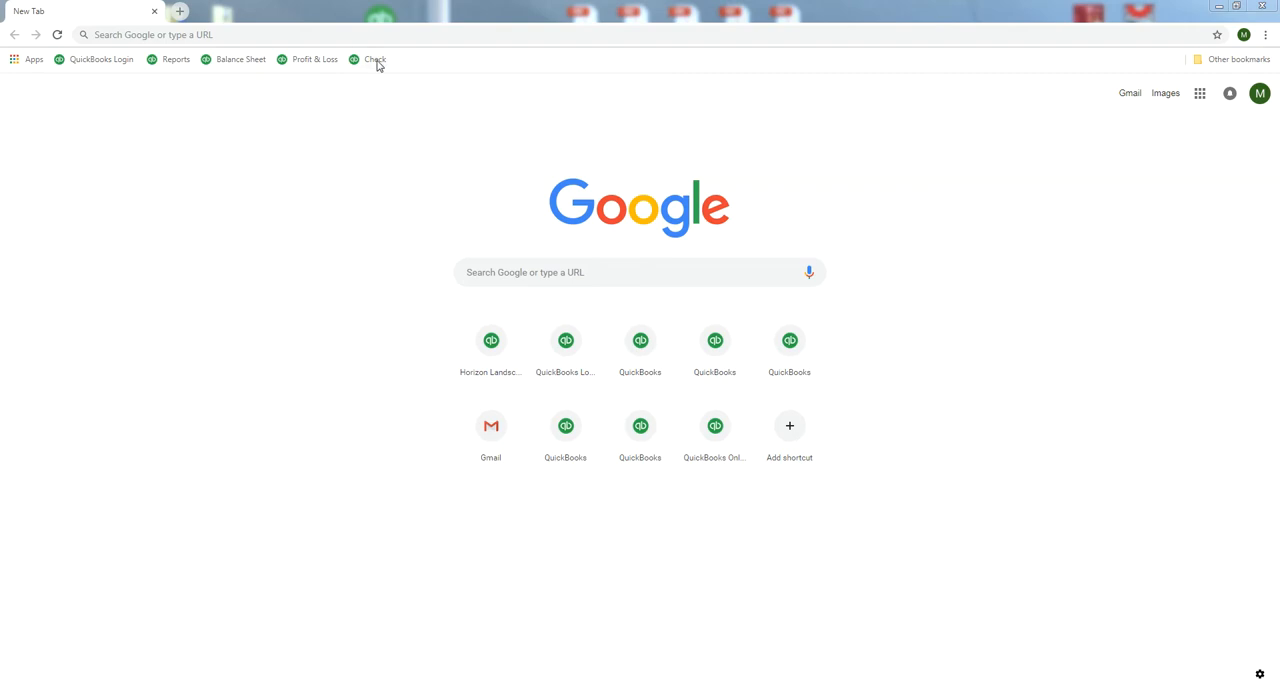
Delete the Check and remaining extra shortcuts from the bookmarks bar via their context menus.
right_click(376, 60)
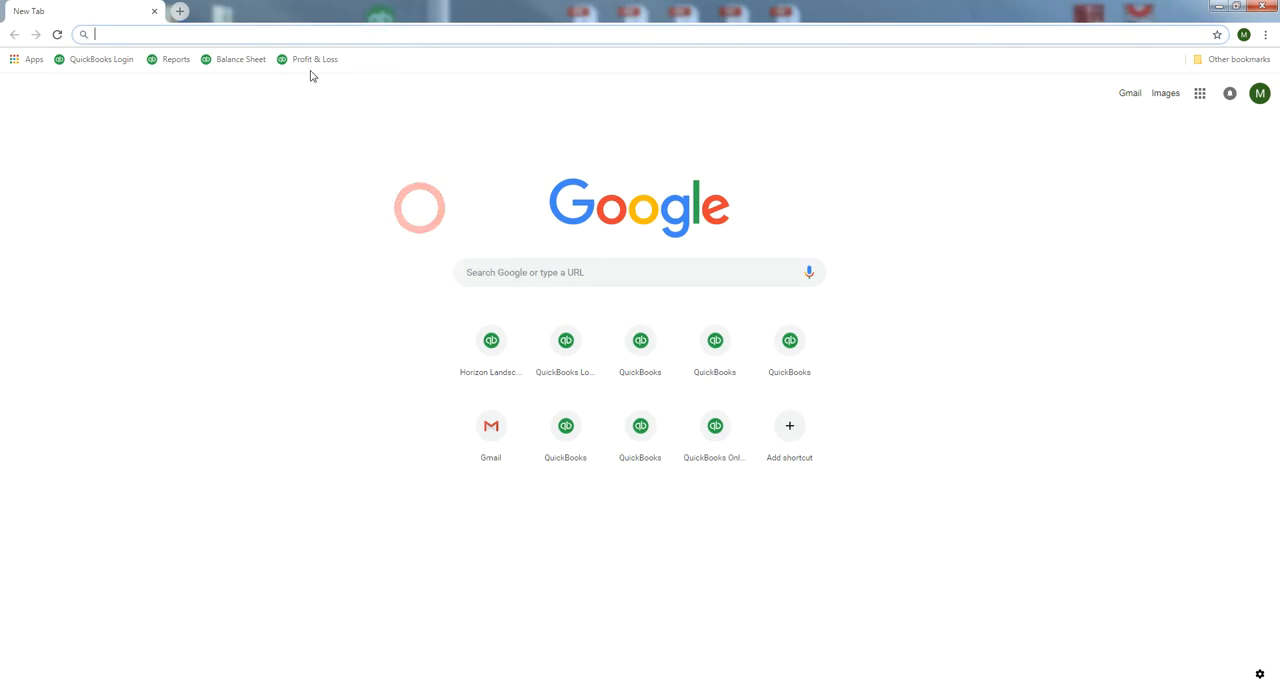
right_click(312, 58)
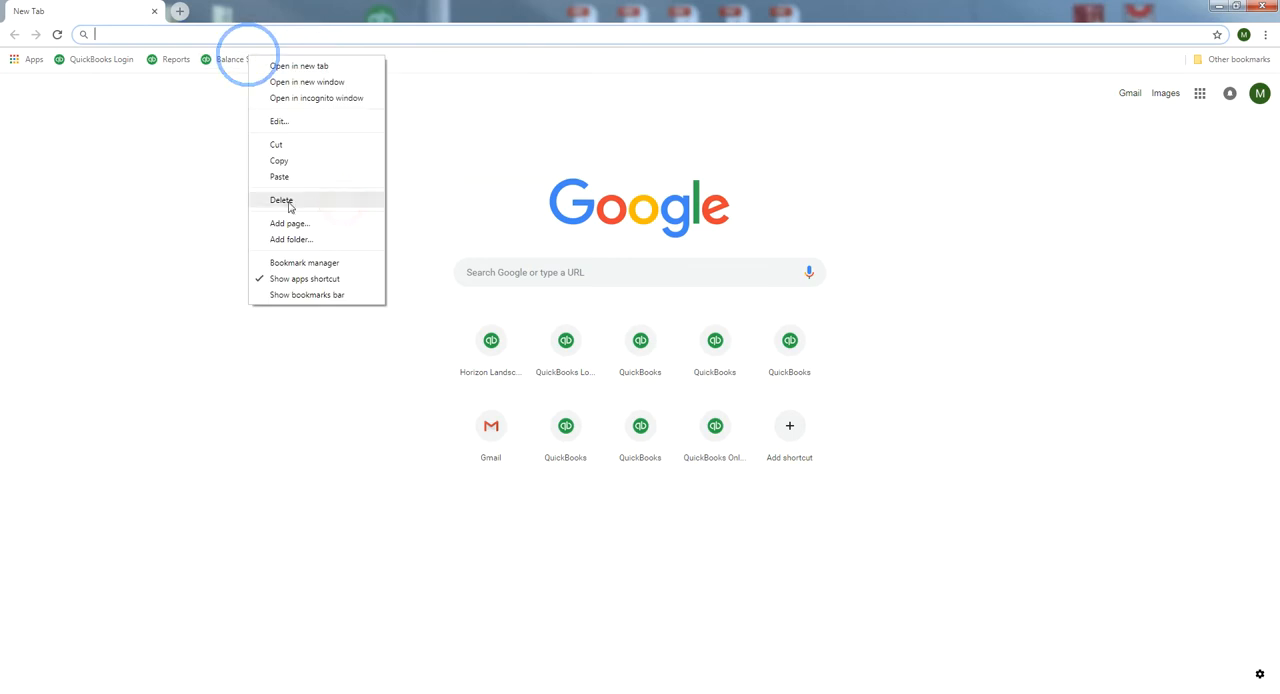
left_click(284, 200)
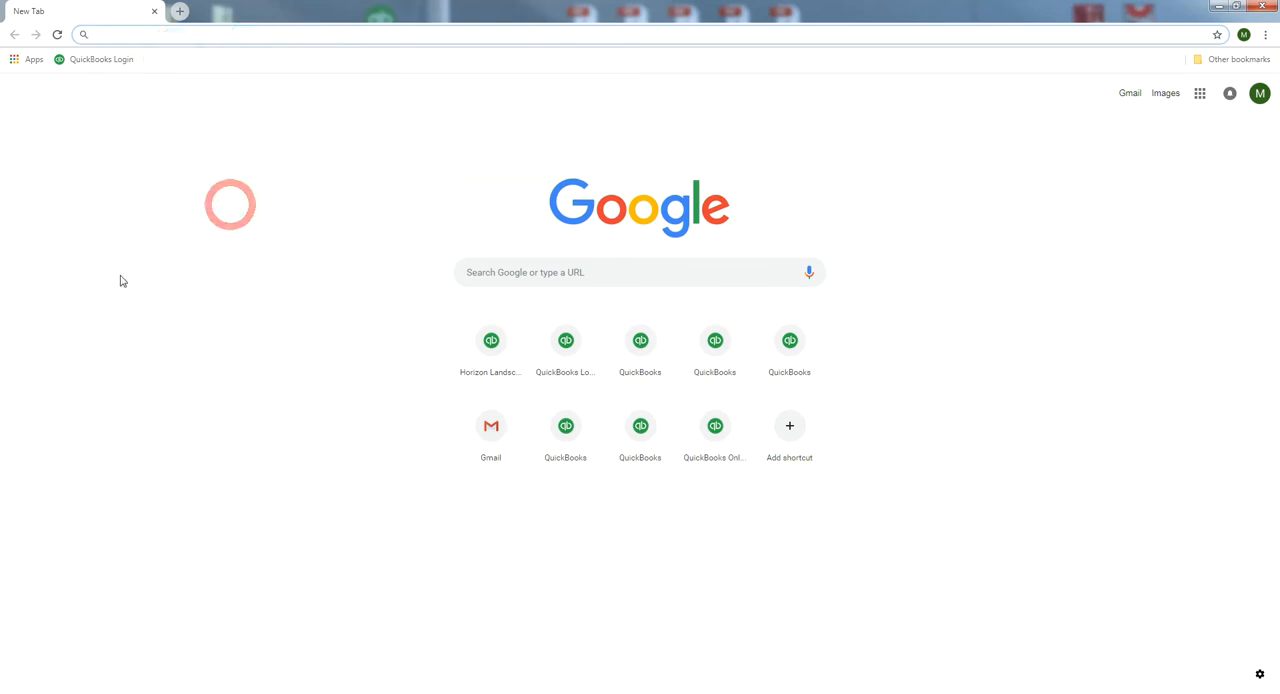
mouse_move(70, 172)
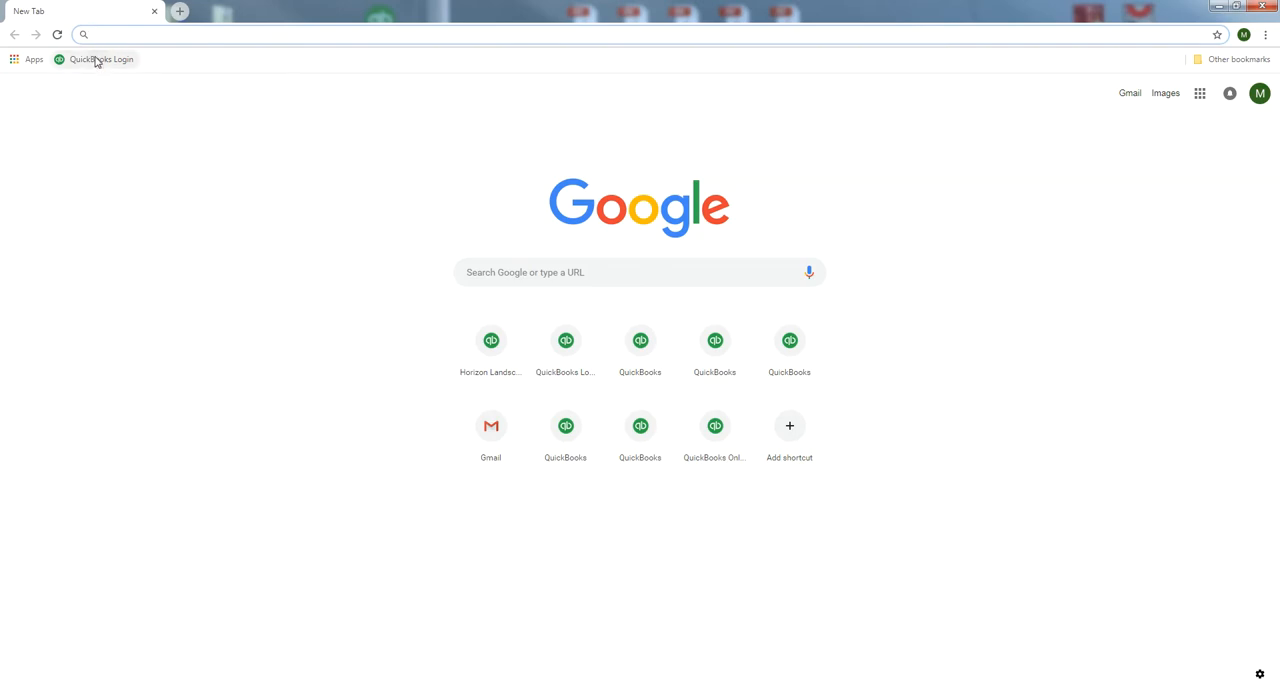
Use the QuickBooks Login shortcut and sign in to the Horizon Landscape, LLC dashboard.
left_click(100, 60)
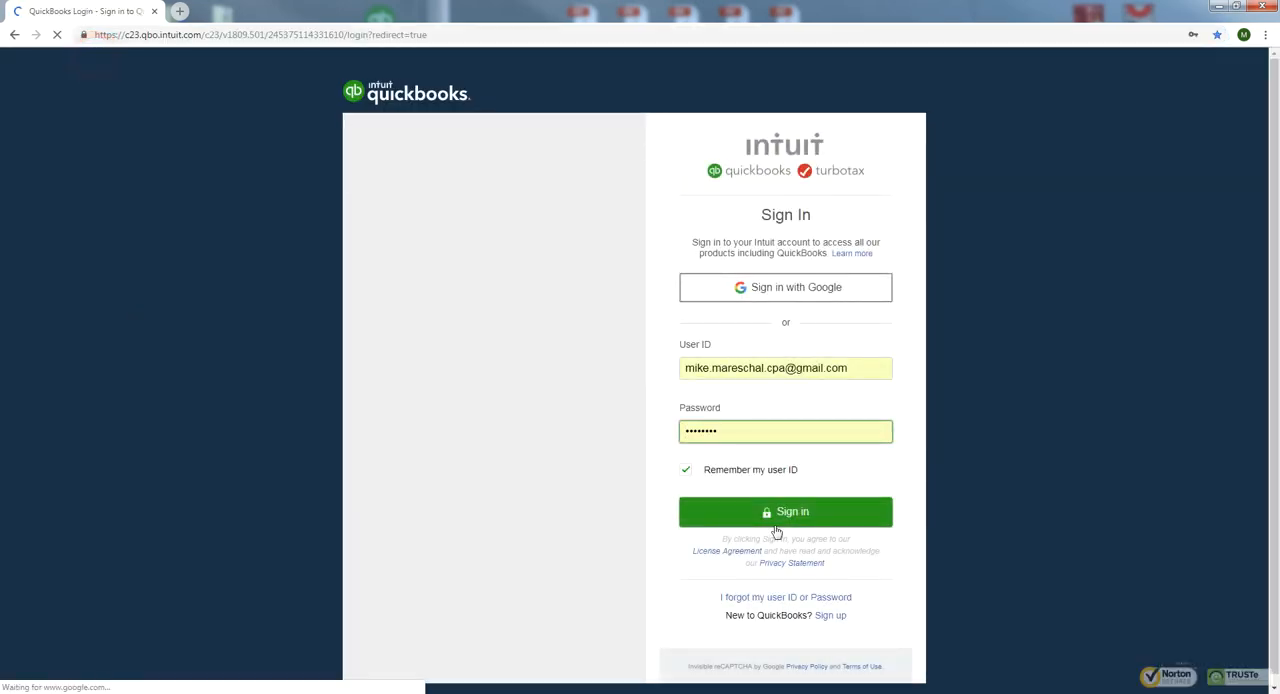
left_click(784, 512)
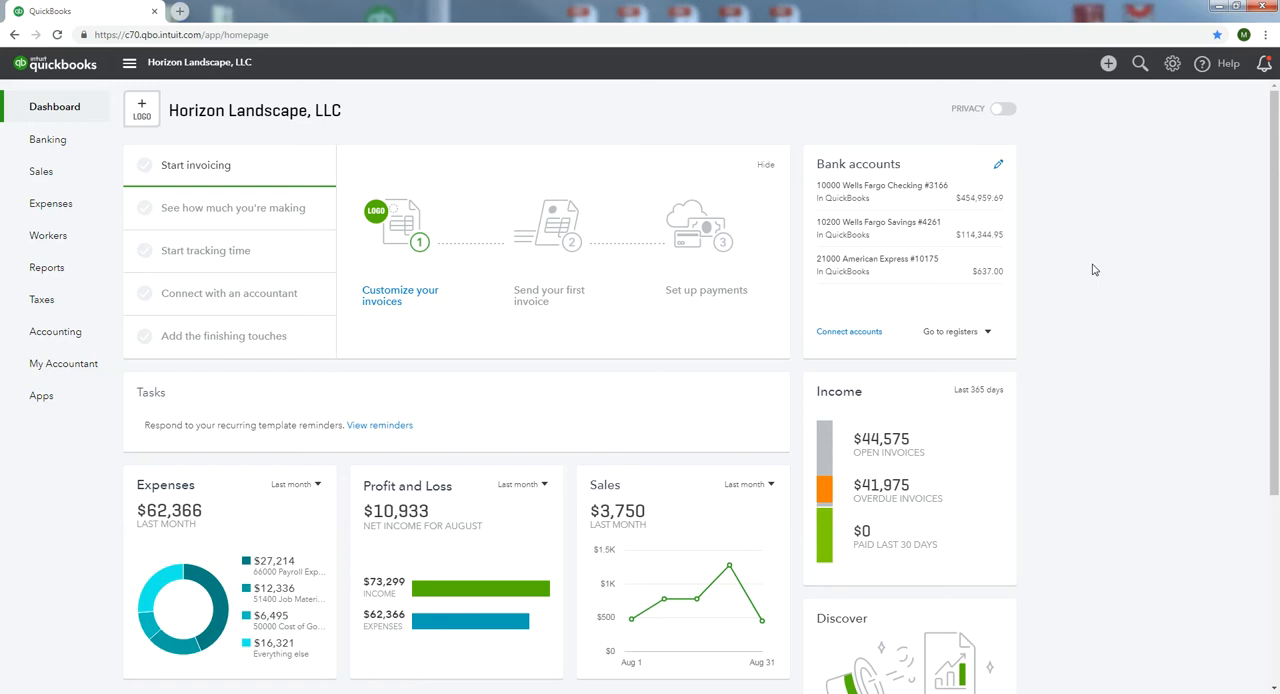
mouse_move(1100, 264)
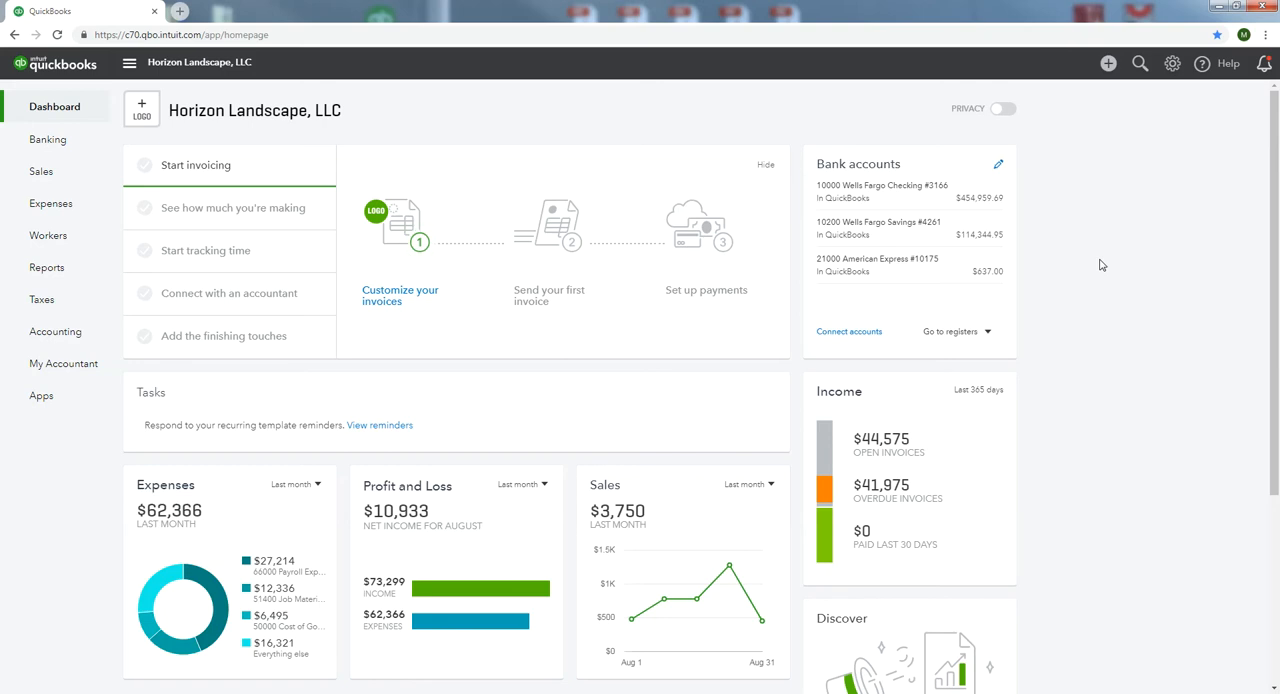
mouse_move(1108, 236)
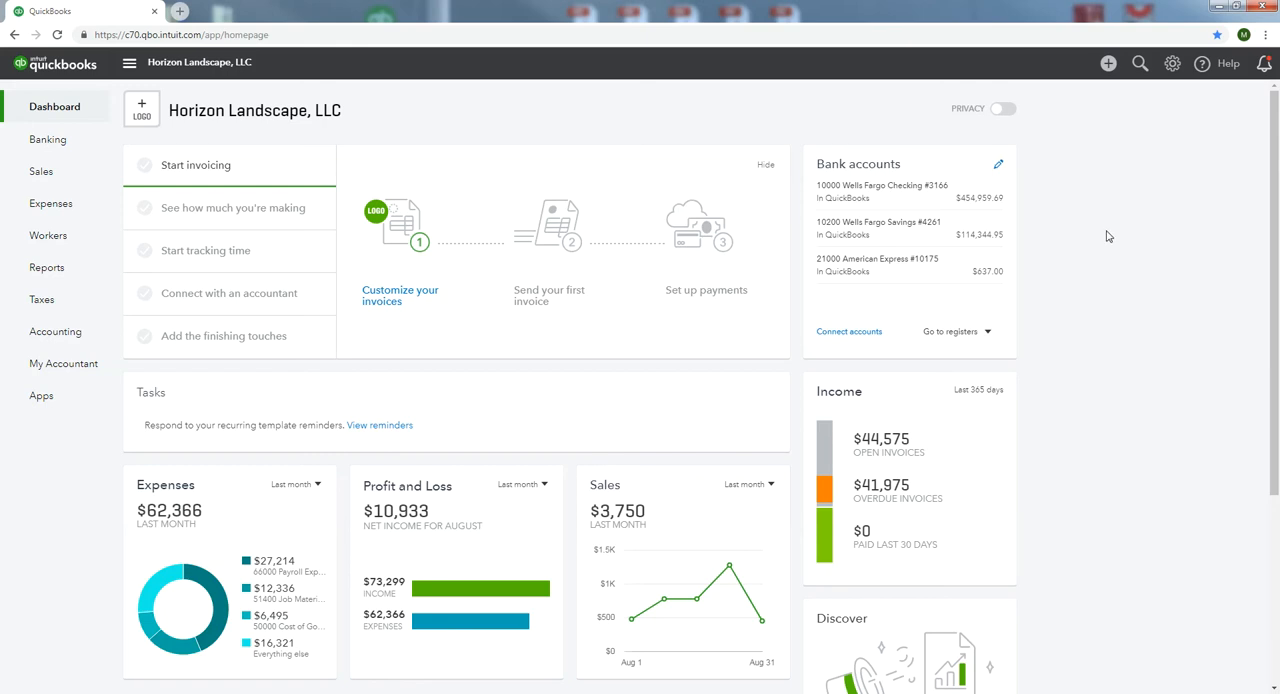
mouse_move(1156, 166)
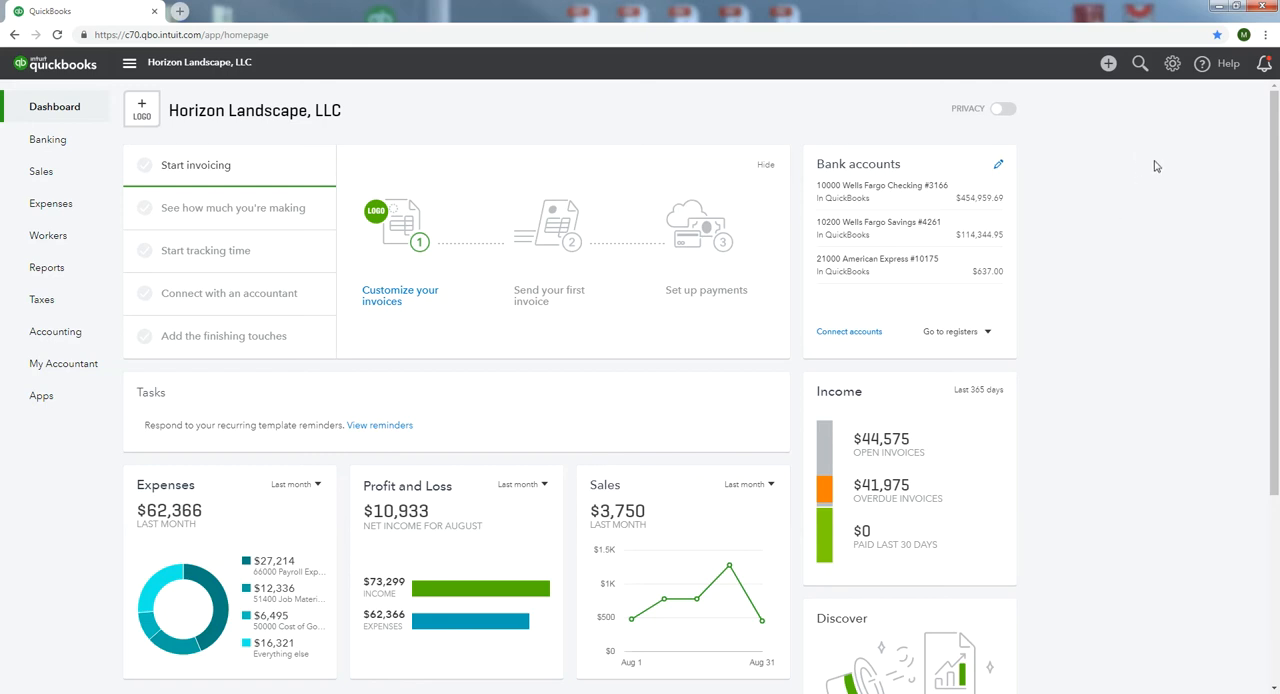
Bookmark the QuickBooks Reports page as 'Reports' on the bookmarks bar.
left_click(56, 332)
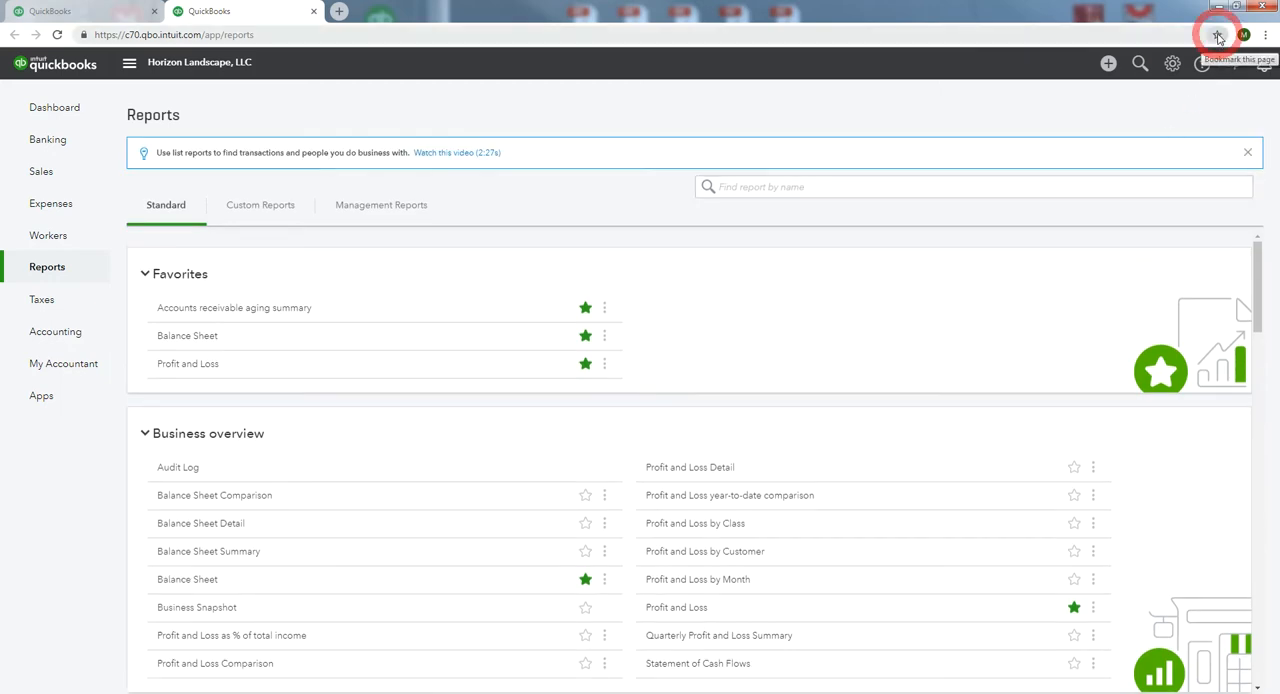
left_click(1216, 32)
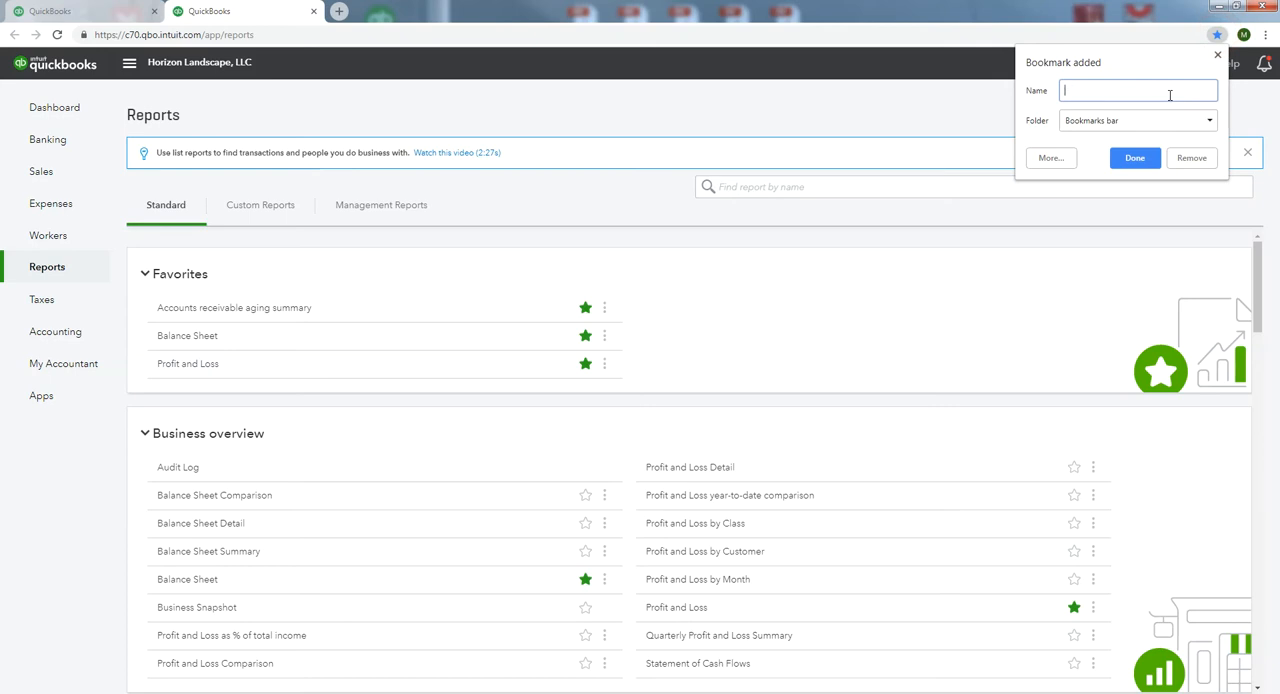
type("Reports")
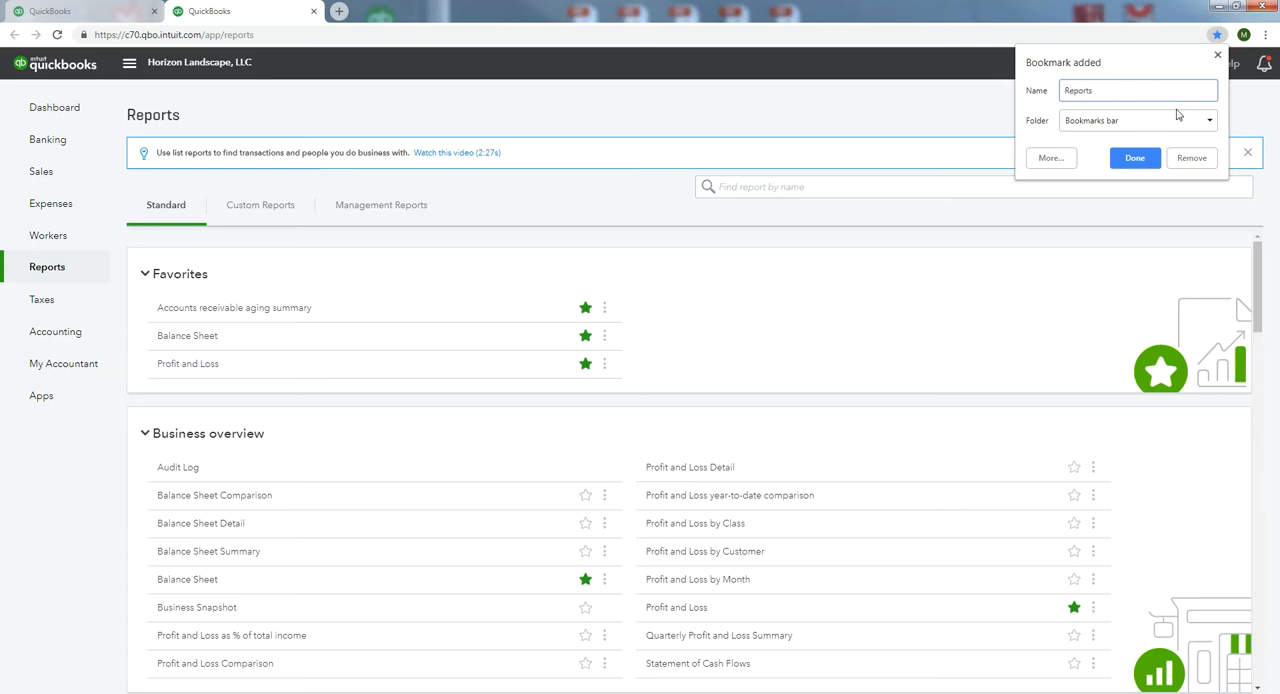
left_click(1134, 158)
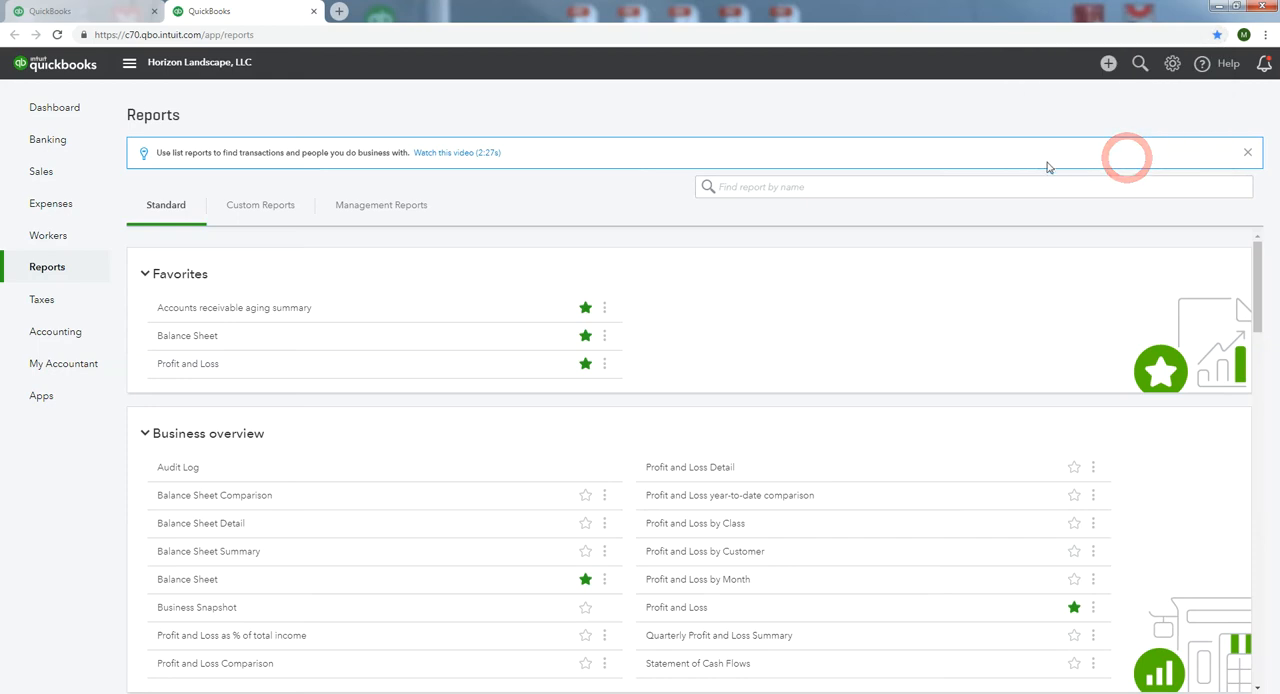
mouse_move(198, 336)
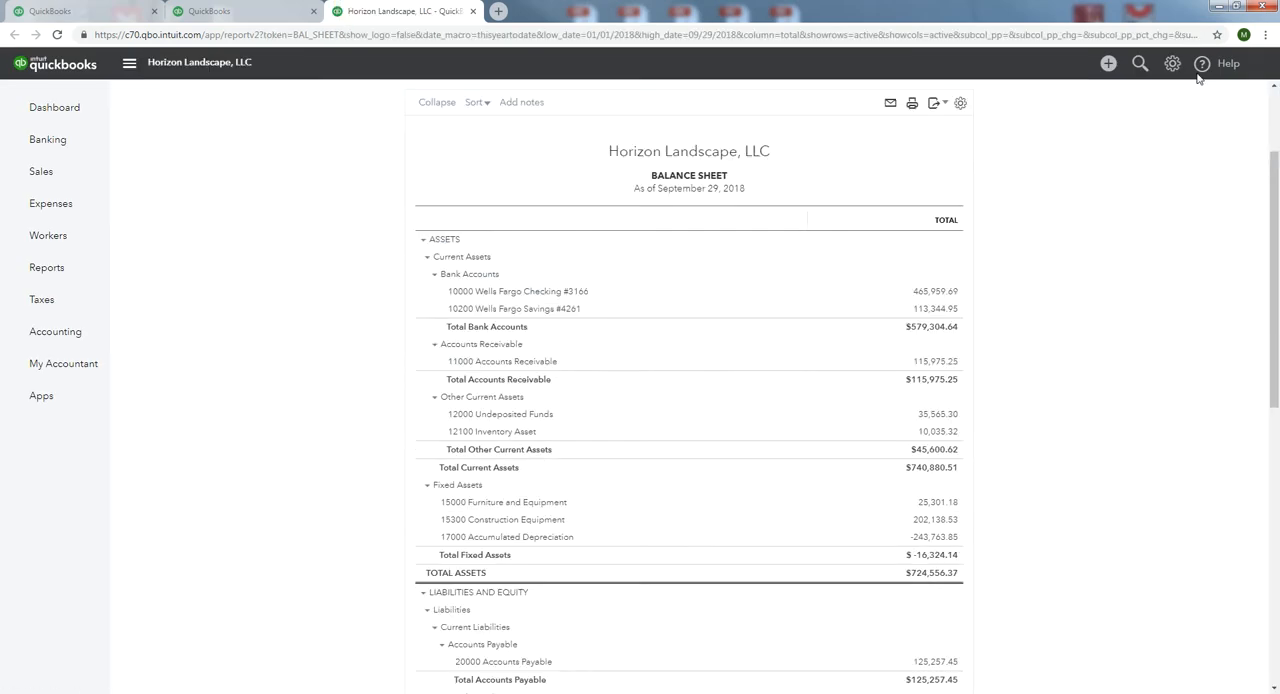
Bookmark the Balance Sheet report as 'Balance Sheet' on the bookmarks bar.
left_click(1240, 34)
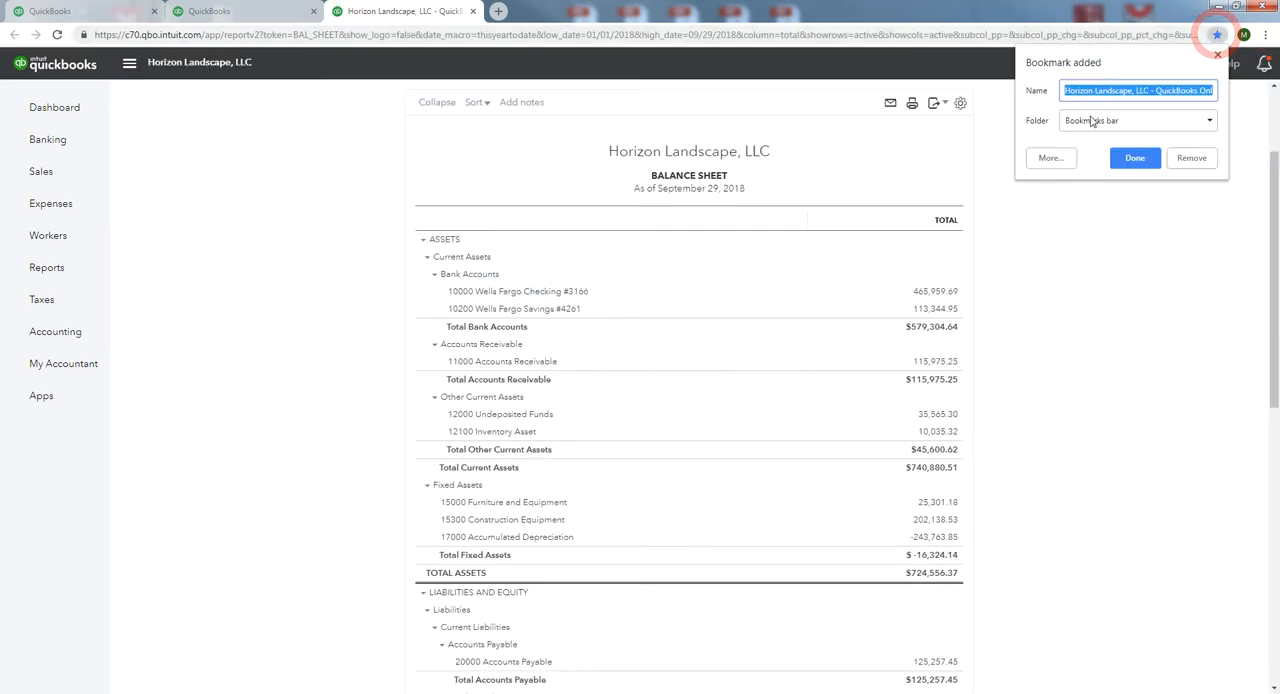
type("Balance Shee")
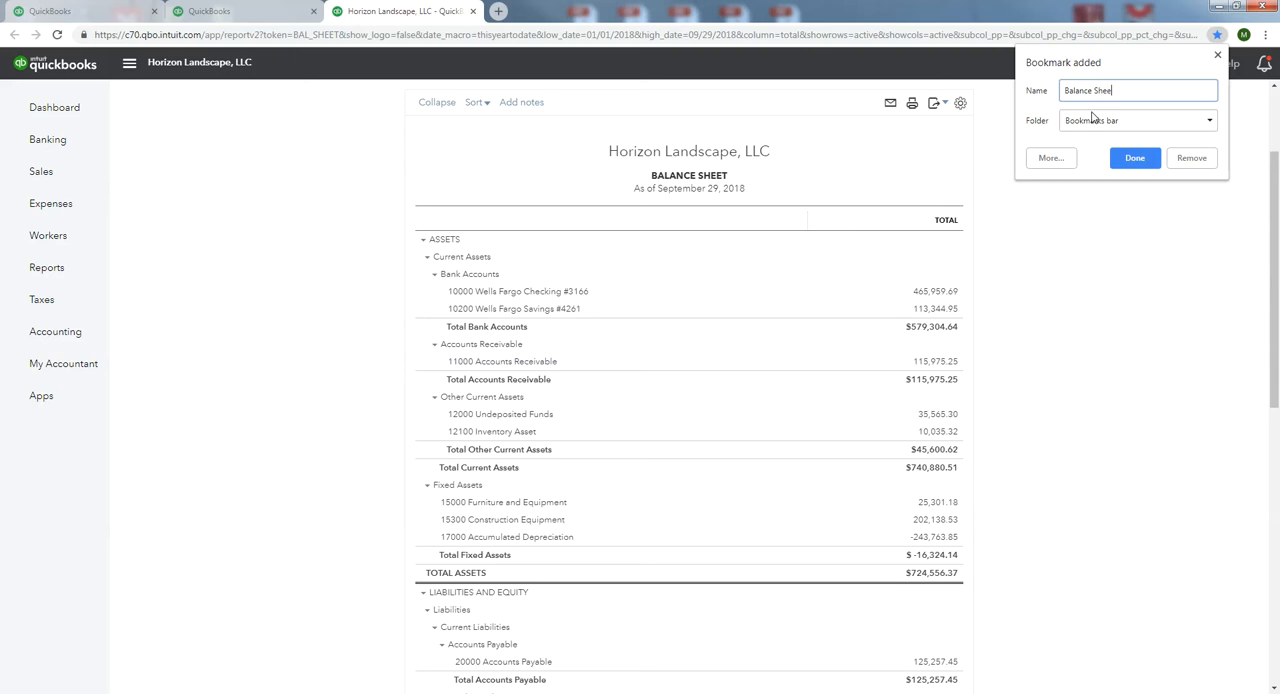
left_click(1136, 158)
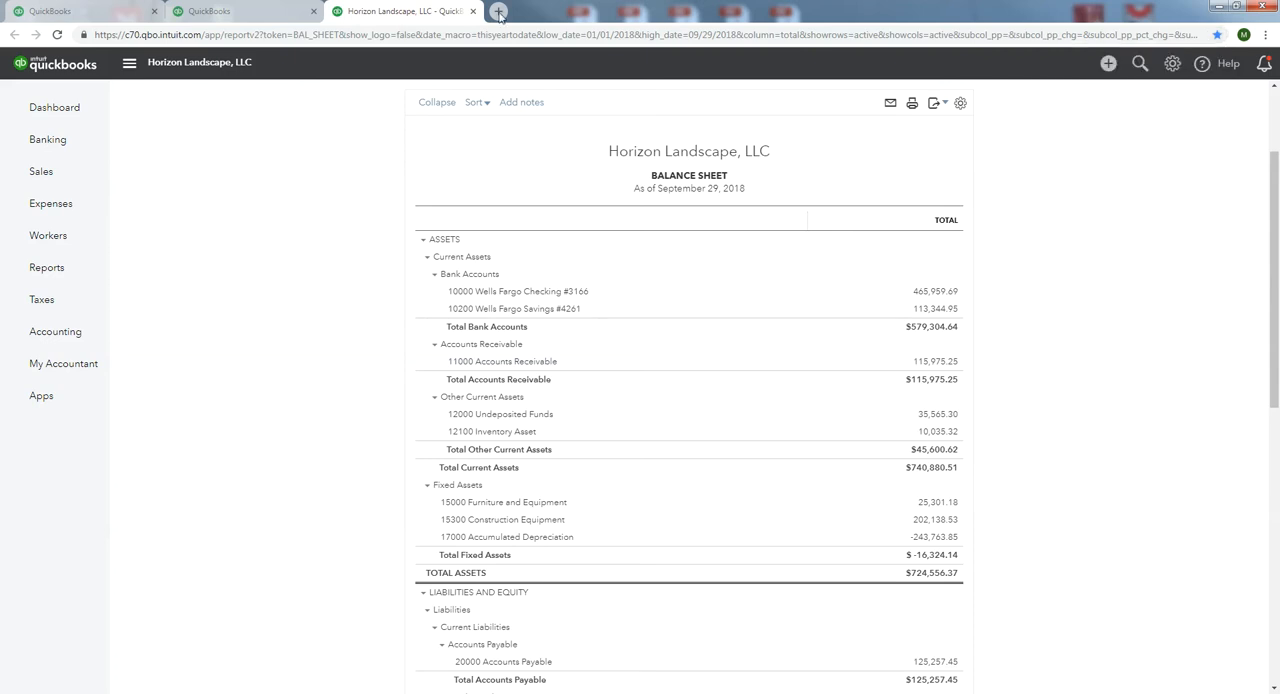
Return to the Reports page and bring up the Profit and Loss report.
left_click(494, 12)
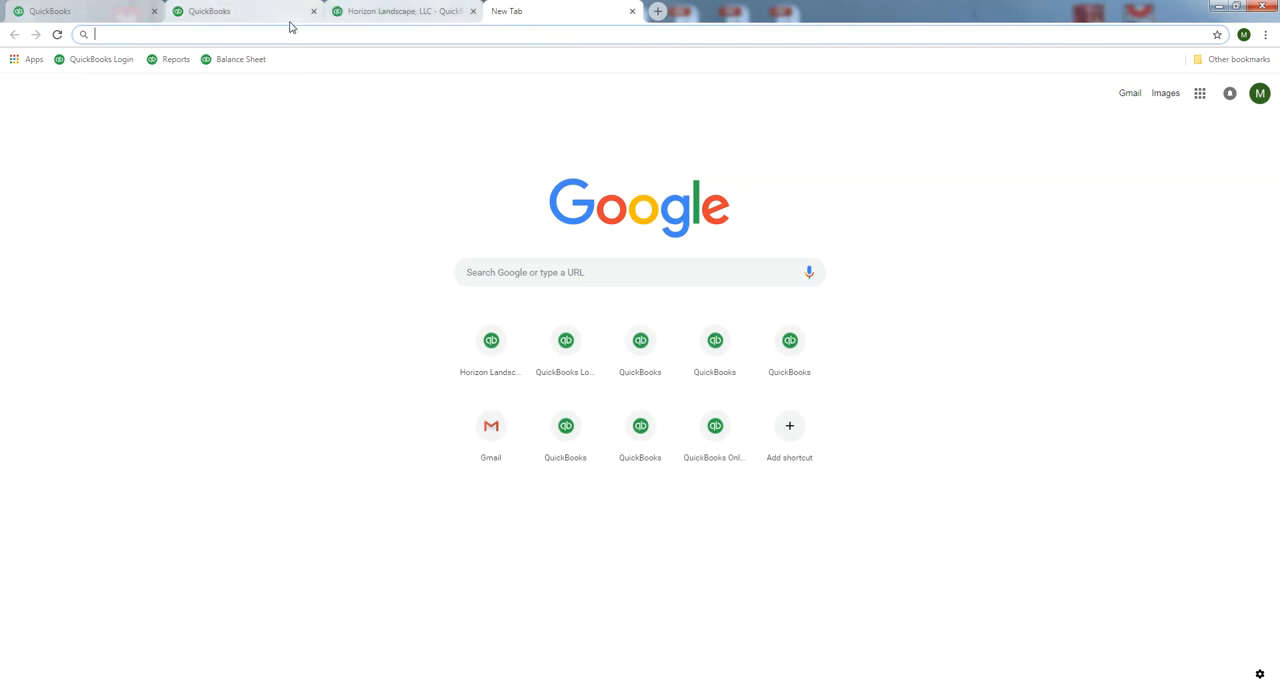
left_click(230, 12)
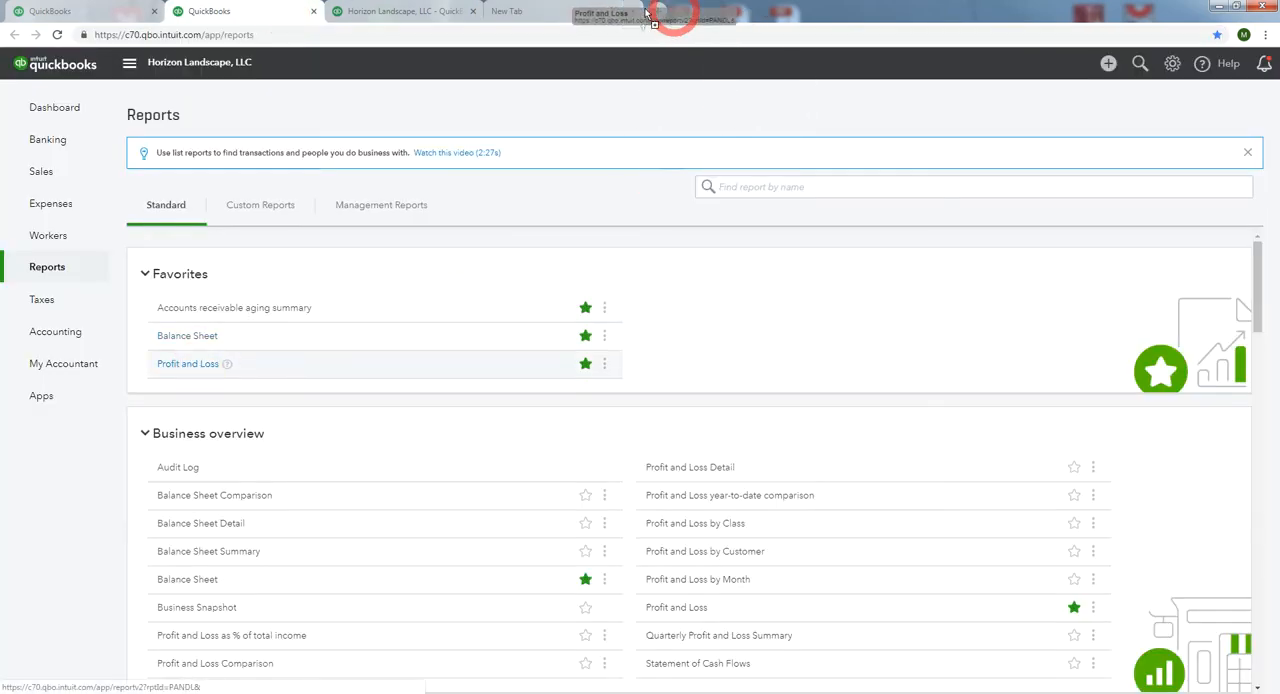
left_click(186, 364)
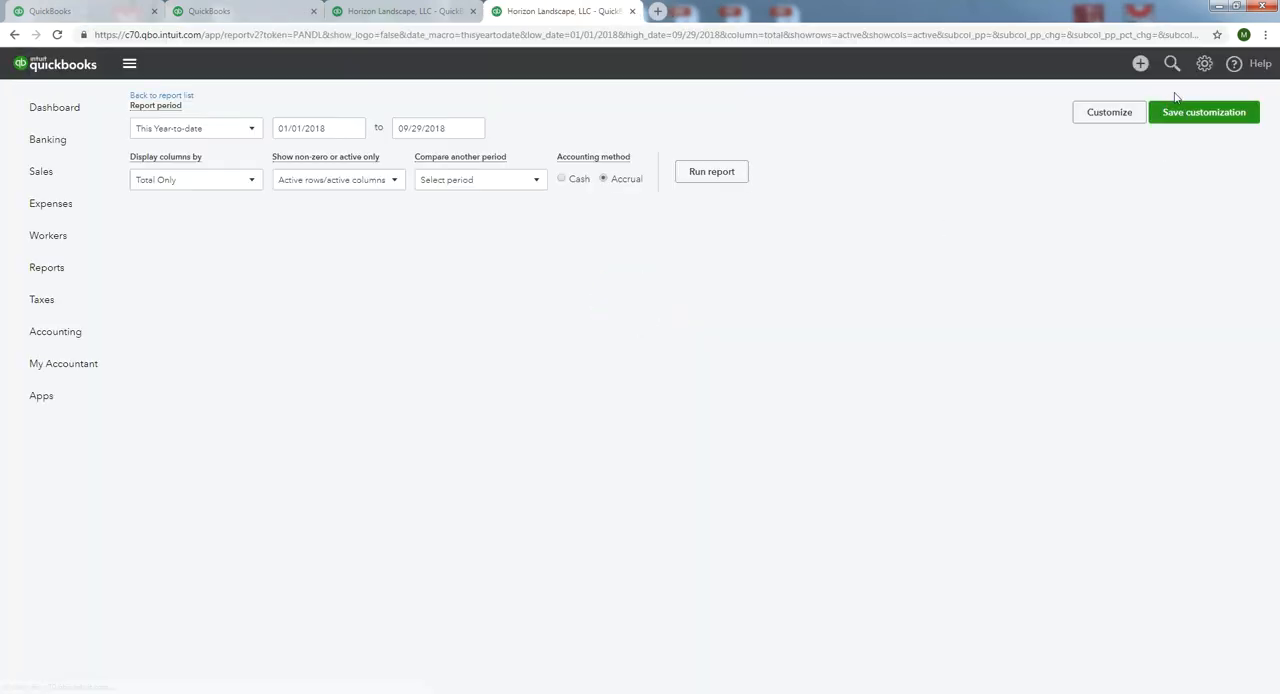
Bookmark the Profit and Loss report as 'Profit & Loss' on the bookmarks bar.
left_click(1220, 32)
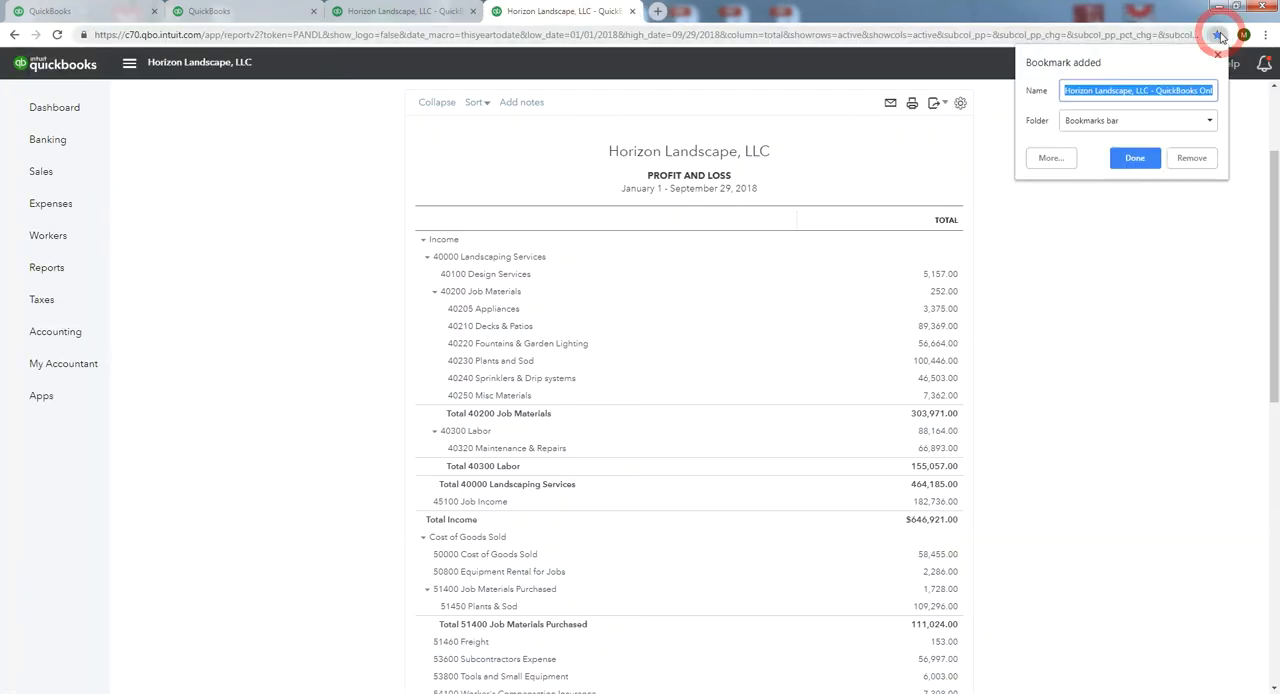
type("Profit & Loss")
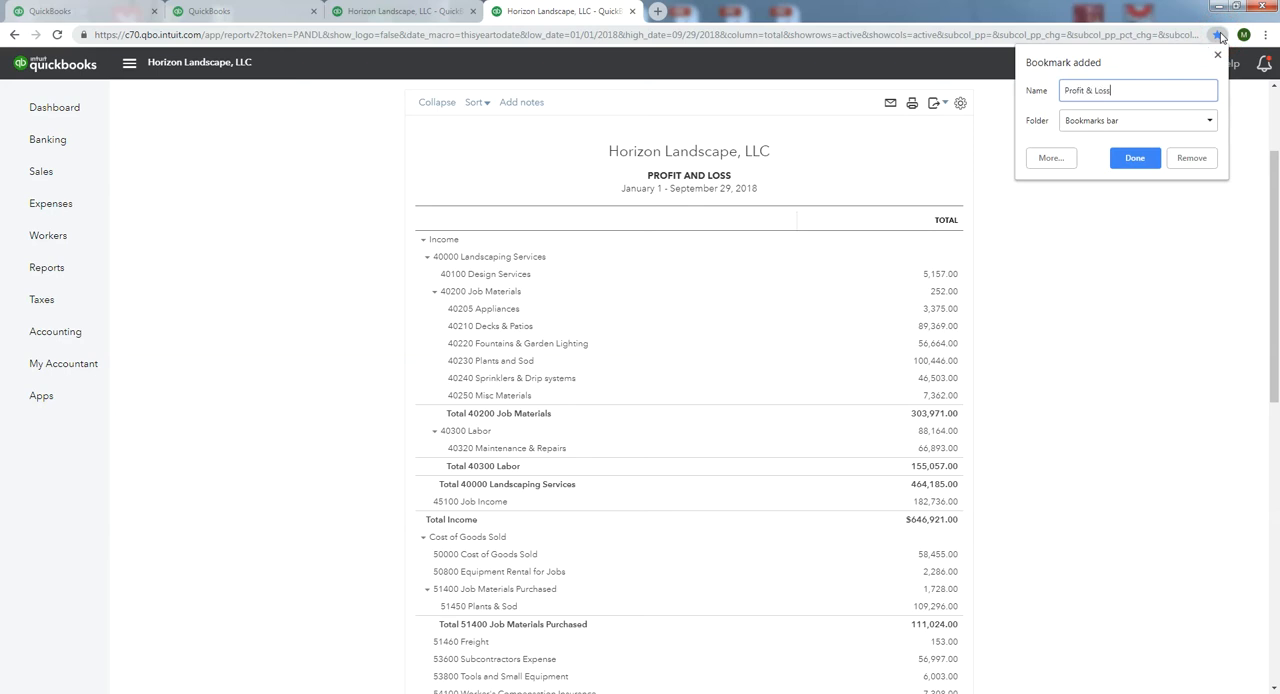
left_click(1134, 158)
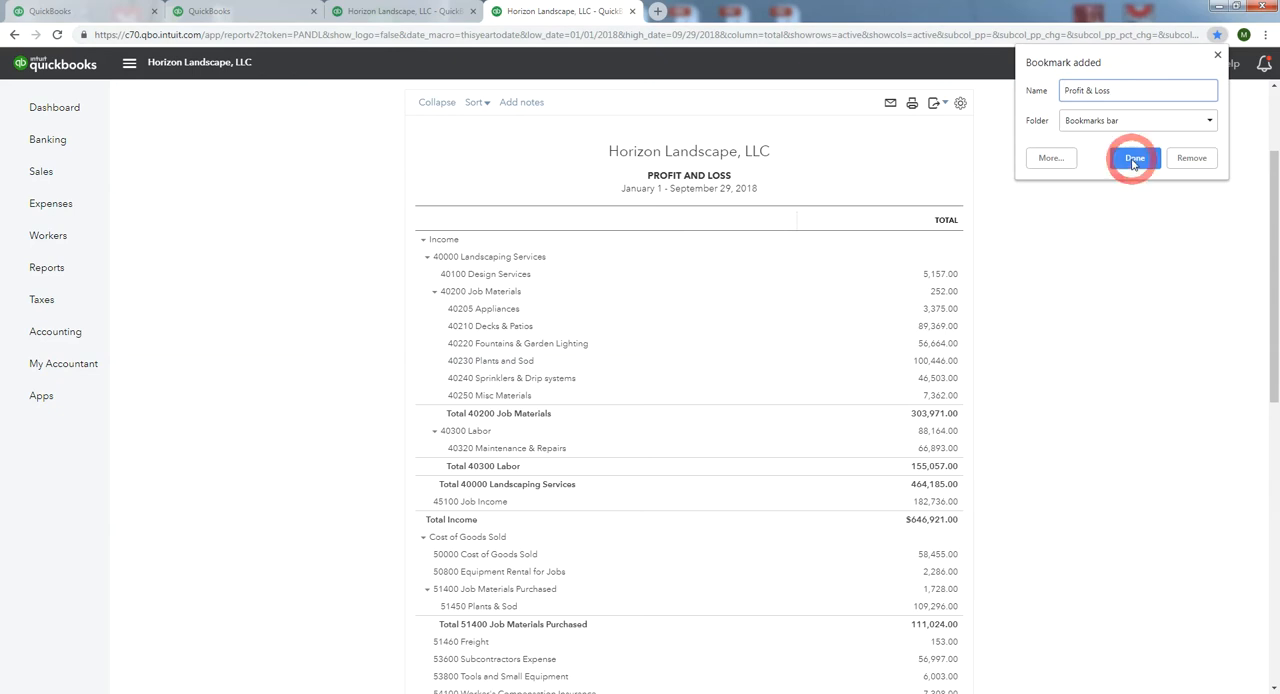
left_click(1134, 158)
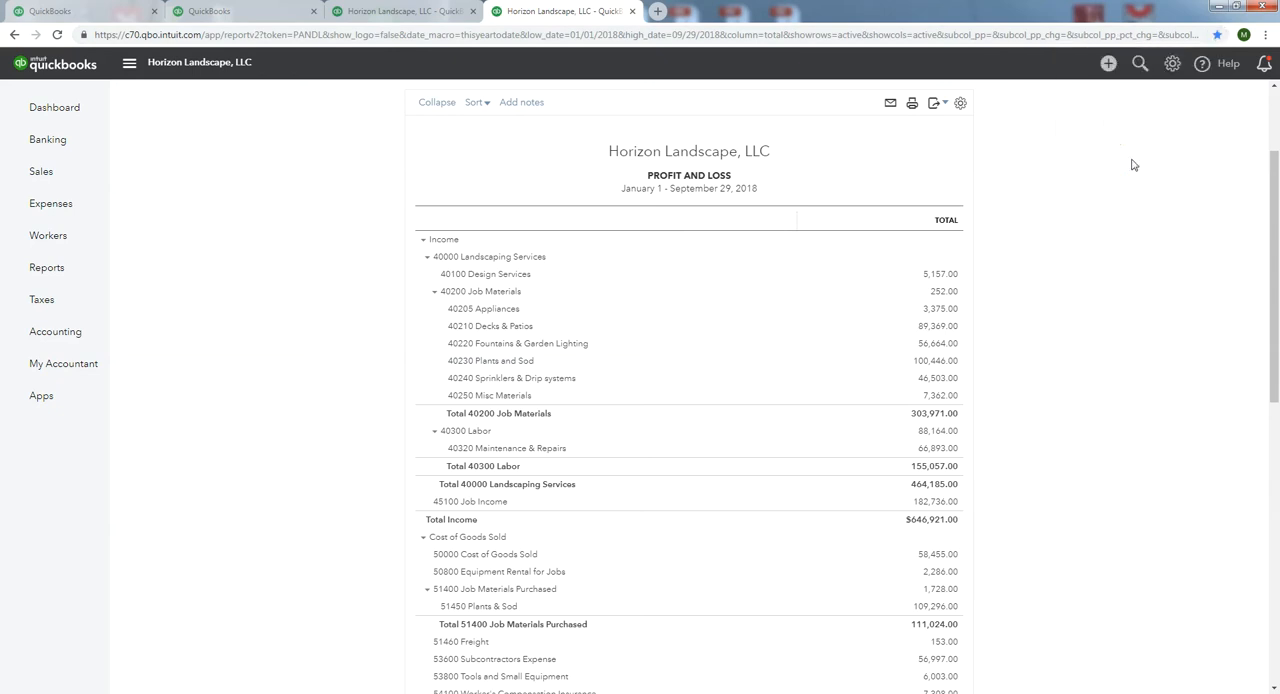
mouse_move(280, 8)
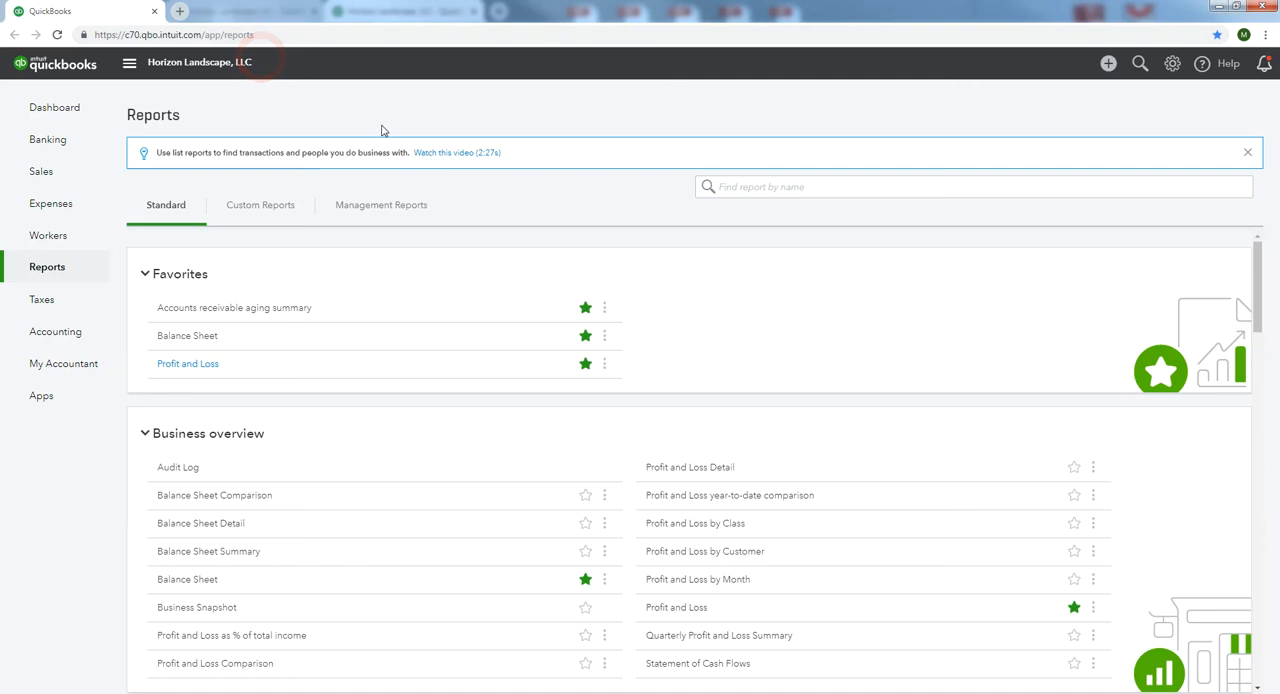
mouse_move(314, 34)
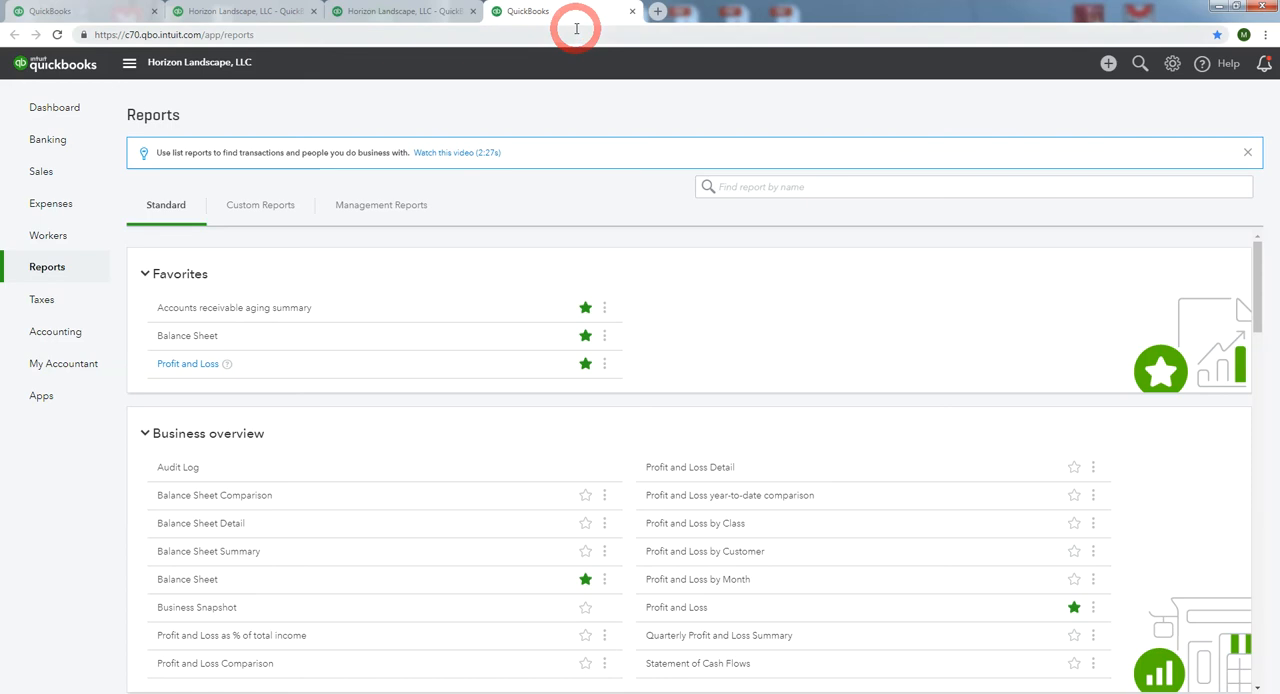
mouse_move(428, 116)
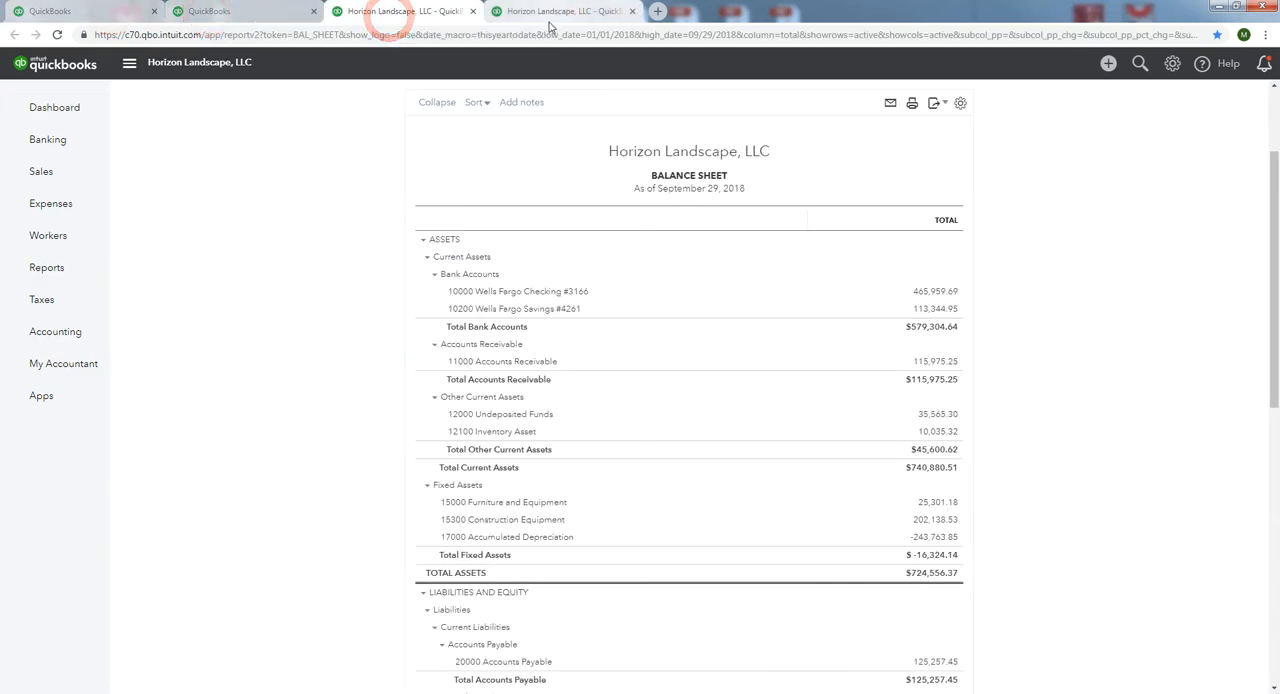
left_click(570, 12)
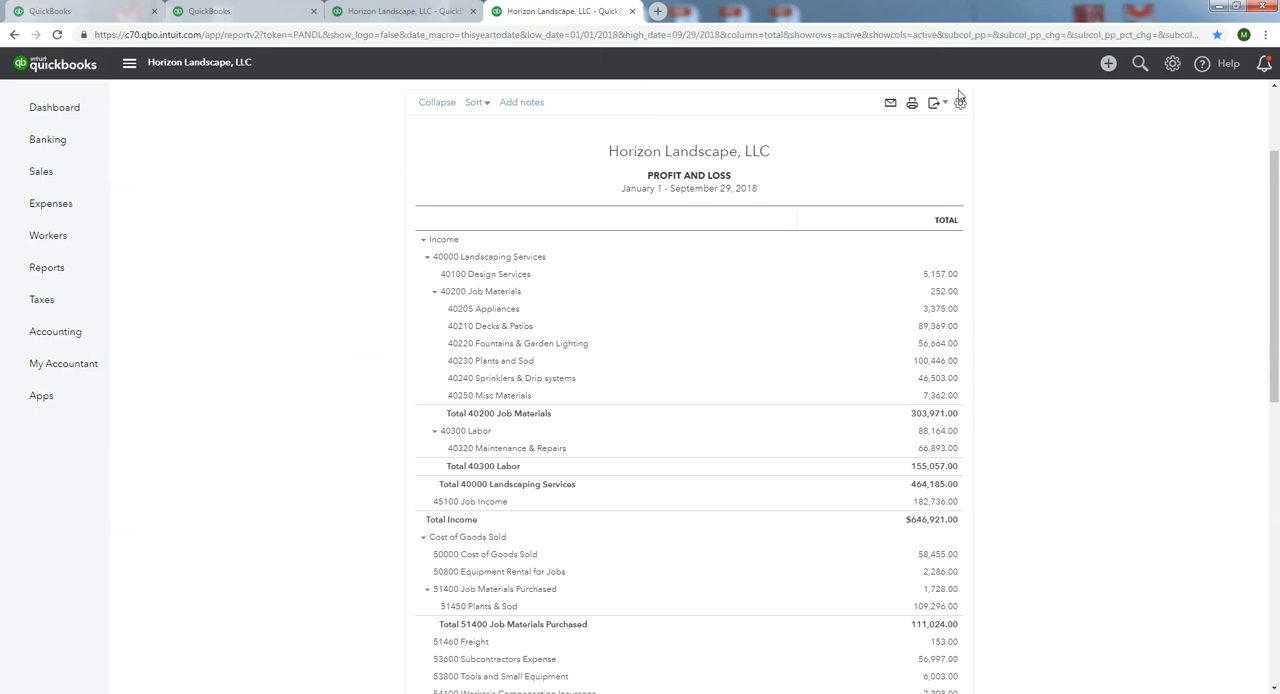
mouse_move(1132, 64)
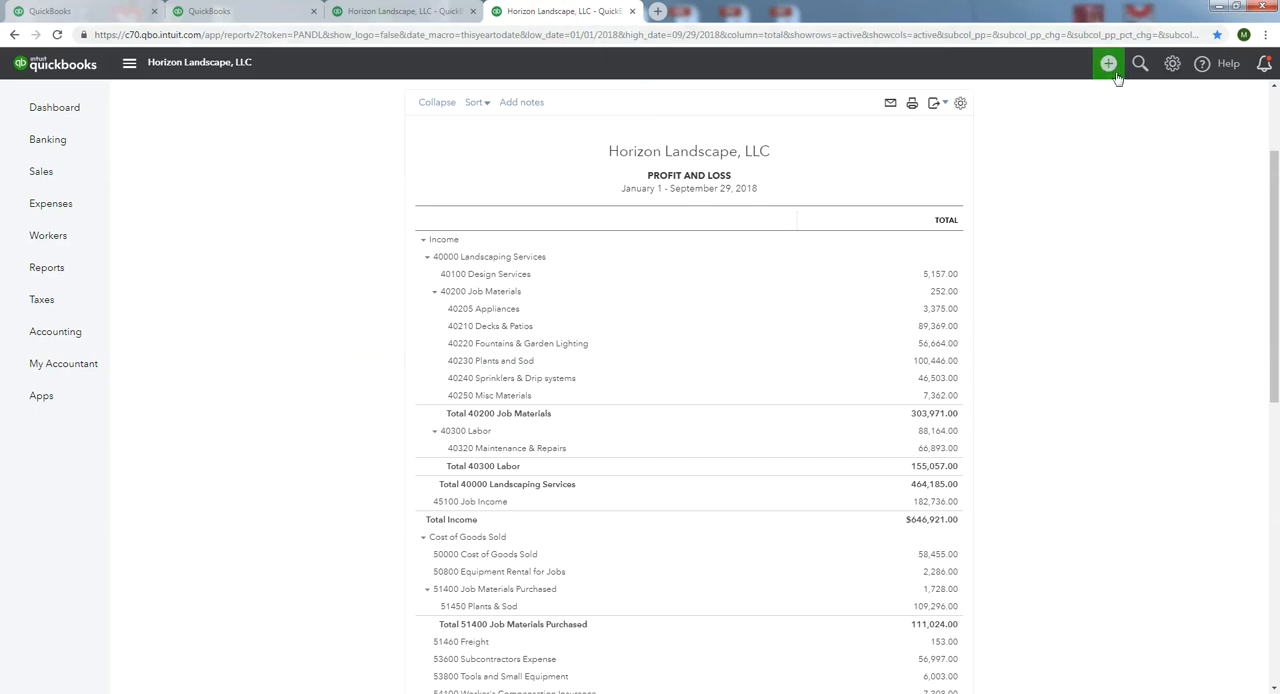
mouse_move(1172, 64)
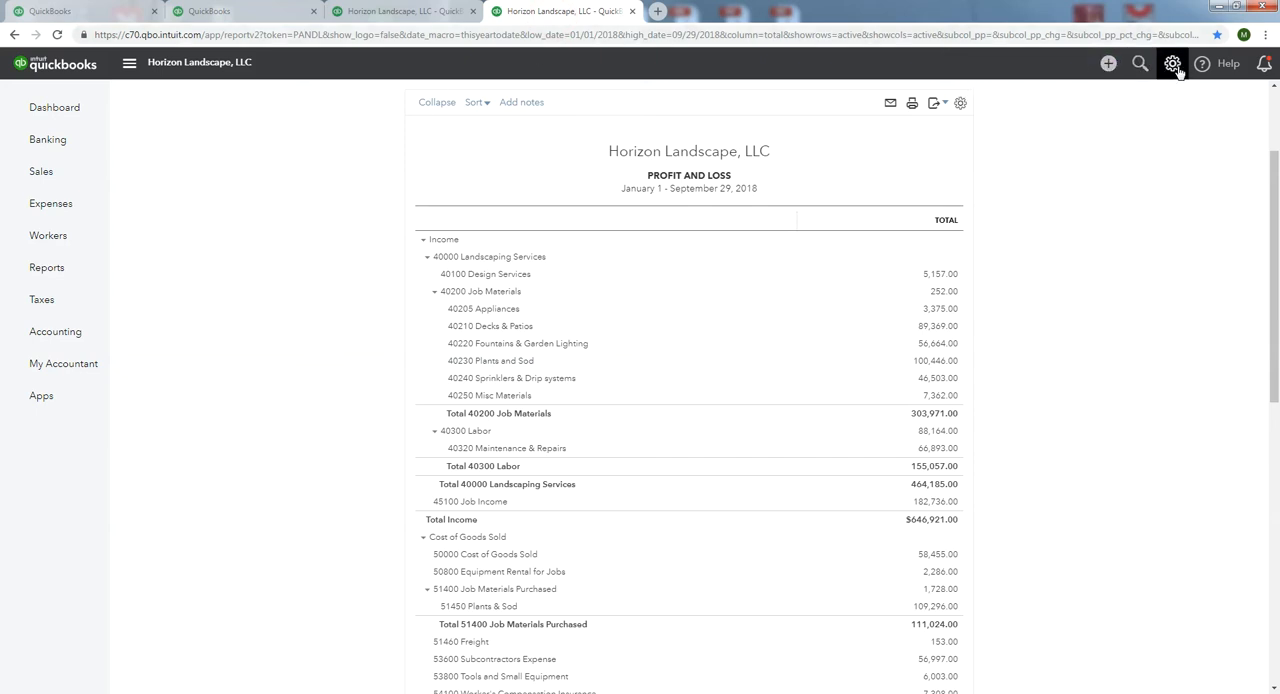
Reach the Chart of Accounts from the gear menu and bookmark it as 'Chart of Accounts'.
left_click(1172, 64)
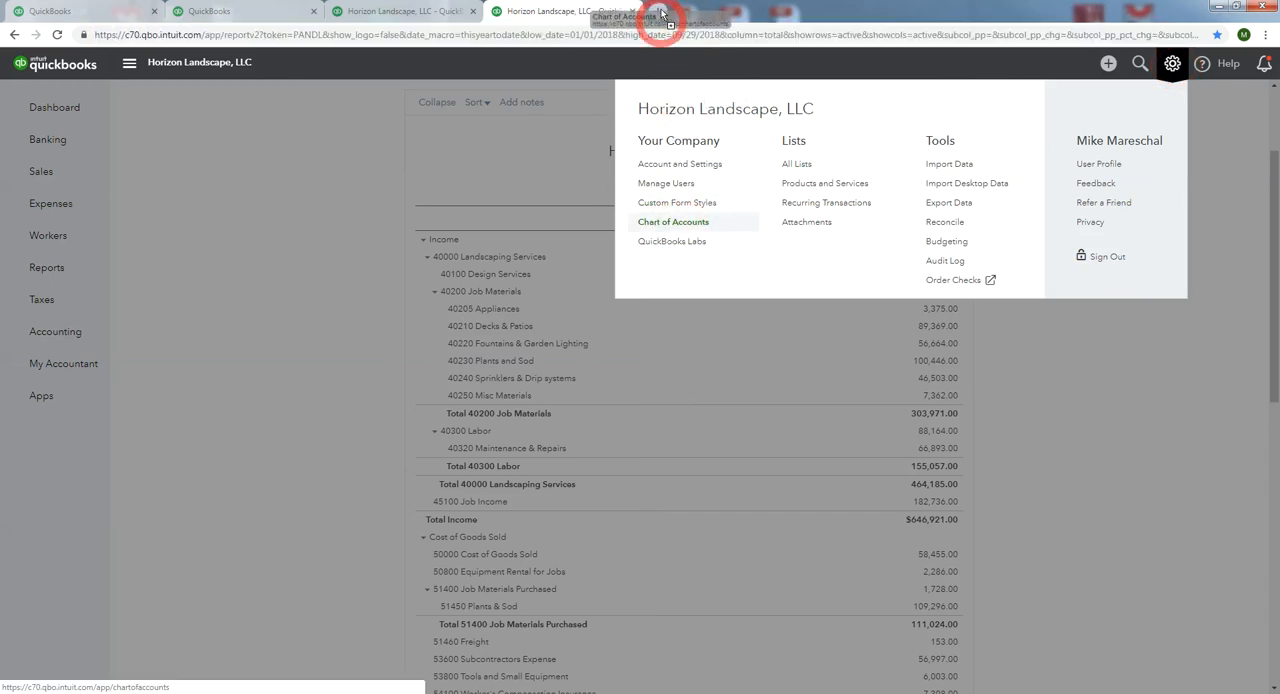
left_click(672, 220)
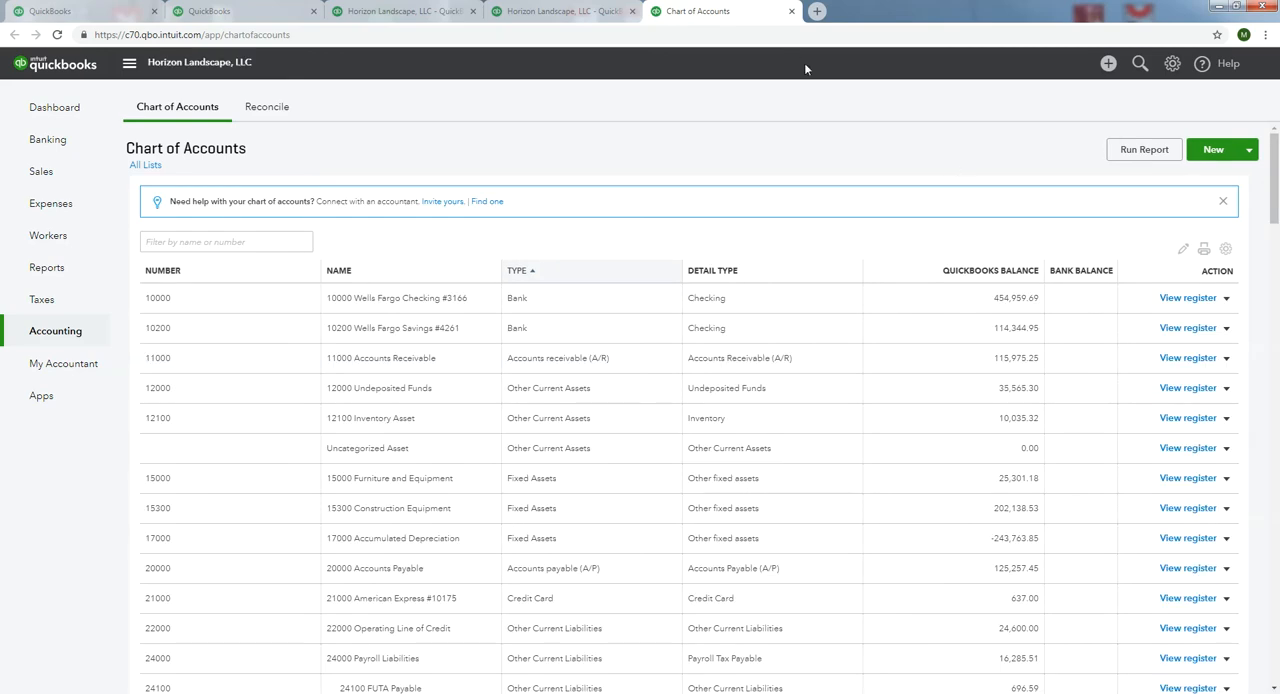
left_click(1218, 34)
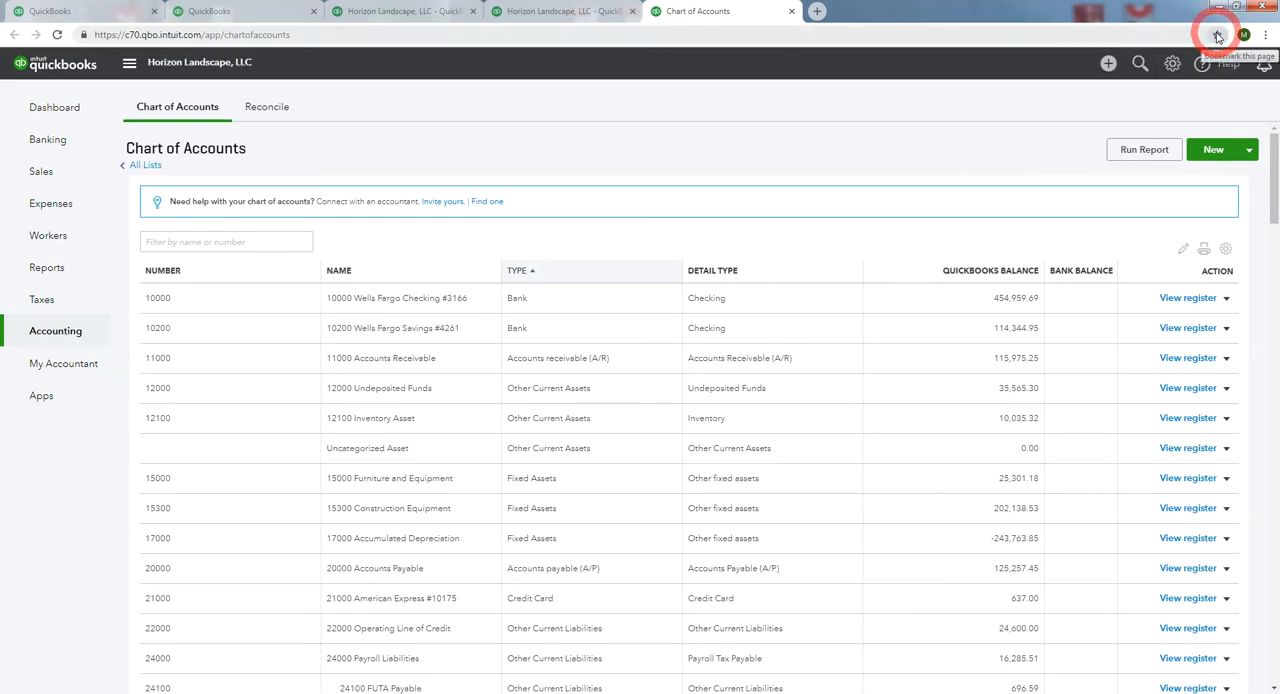
left_click(1214, 30)
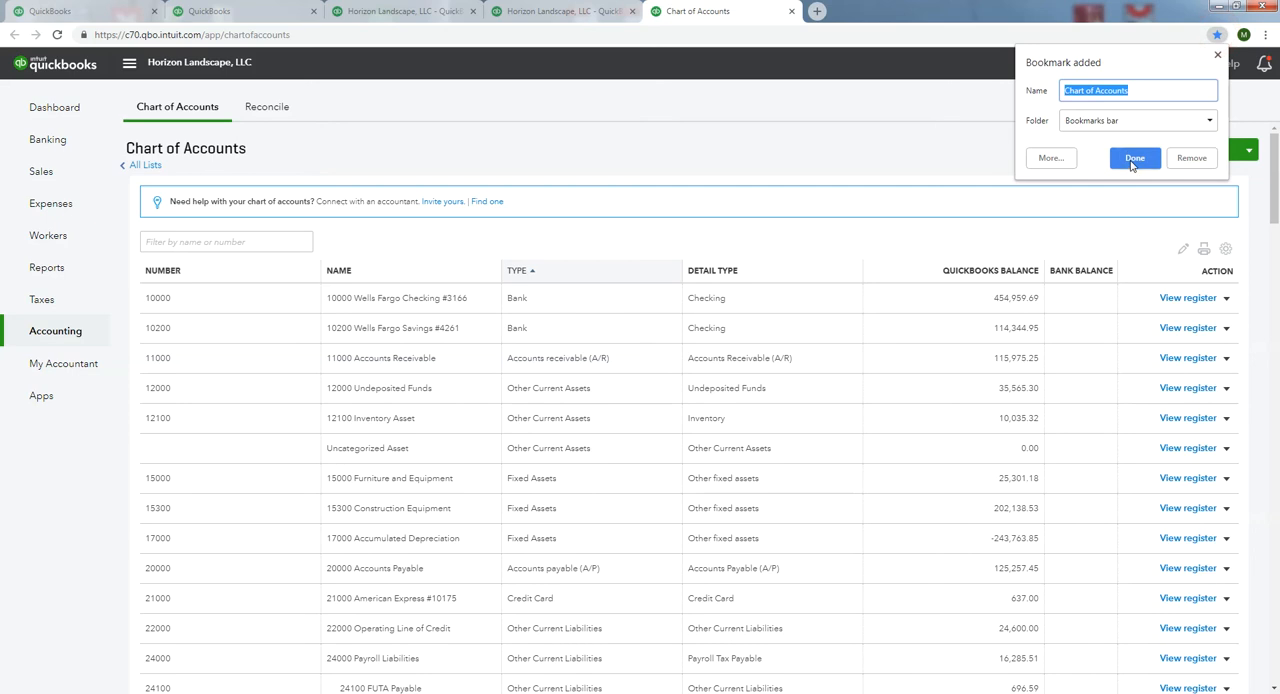
left_click(1134, 158)
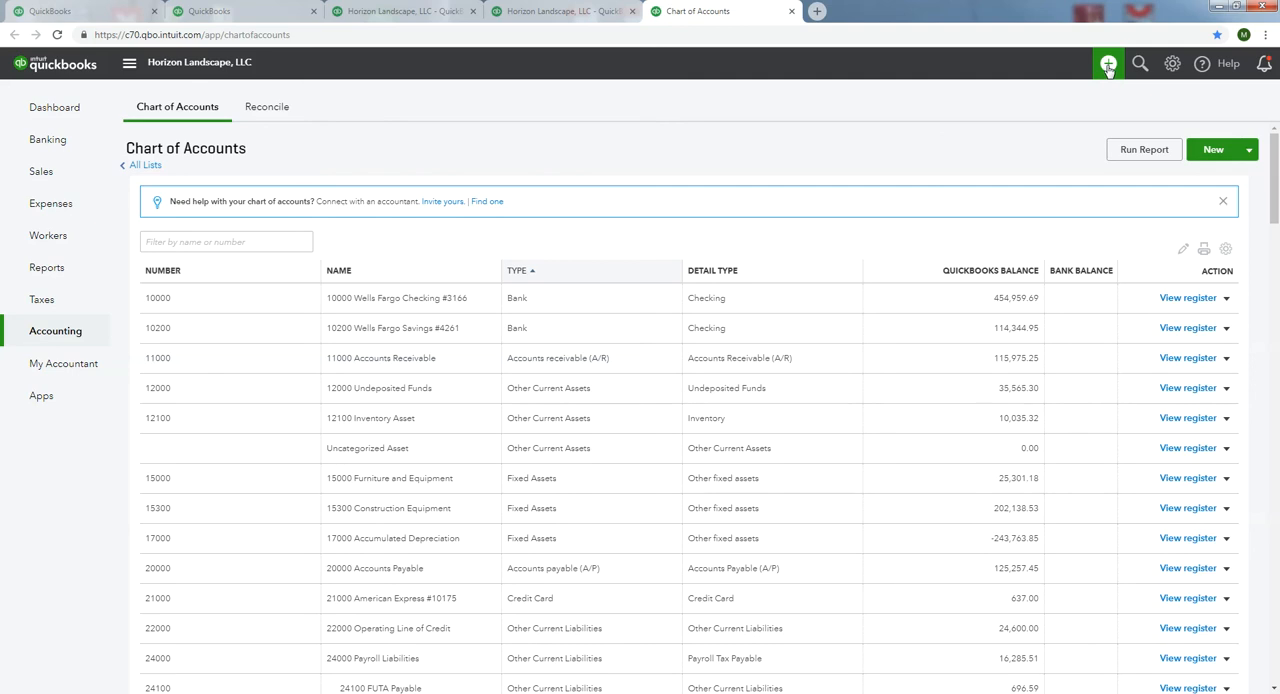
Start a new blank check from + New and bookmark the form as 'Check'.
left_click(1110, 64)
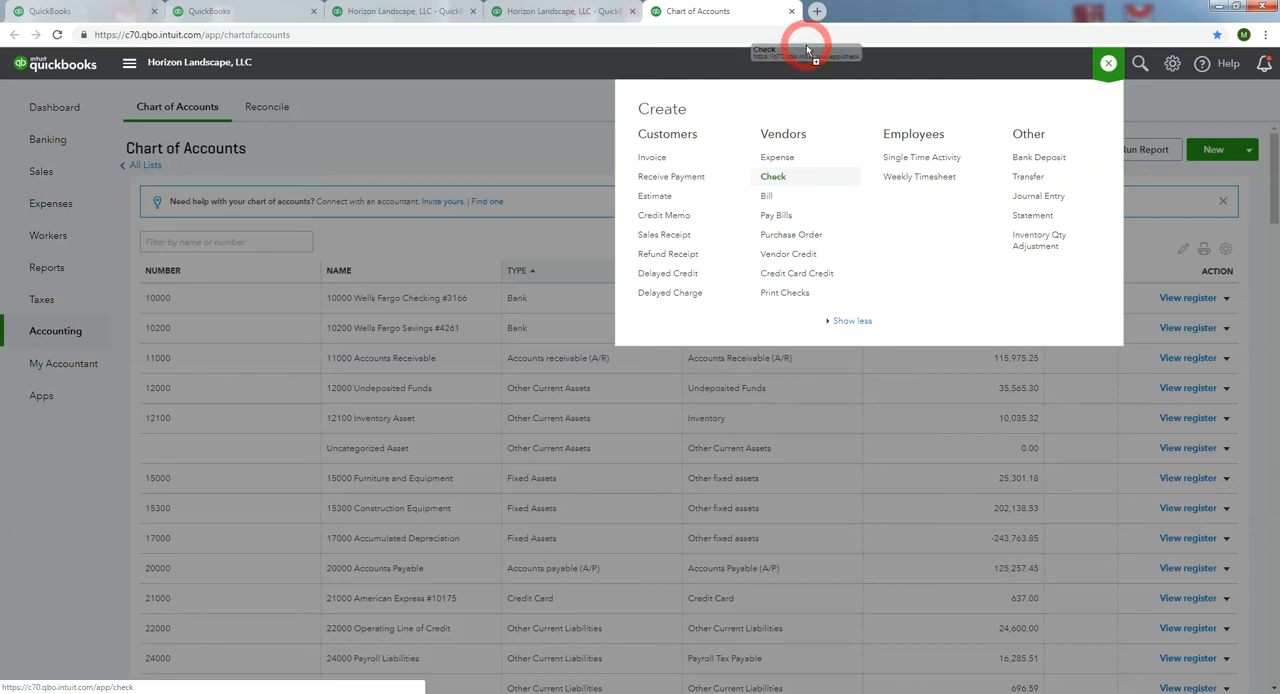
left_click(772, 176)
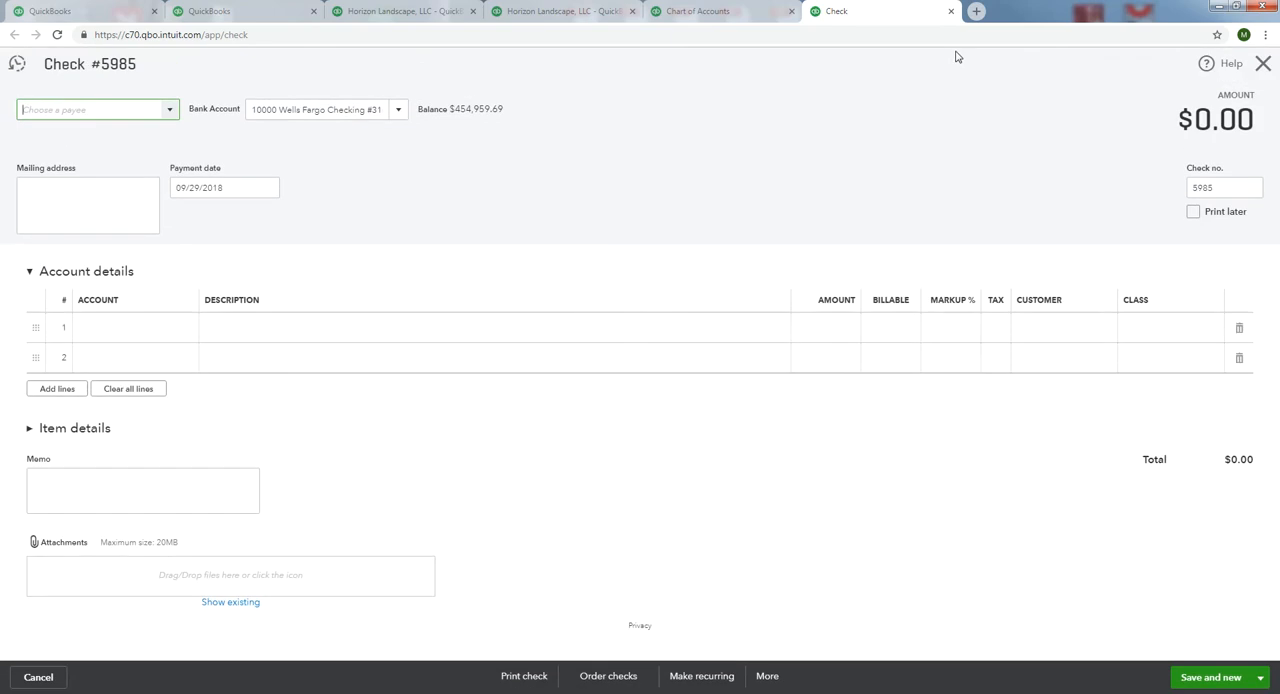
mouse_move(1218, 36)
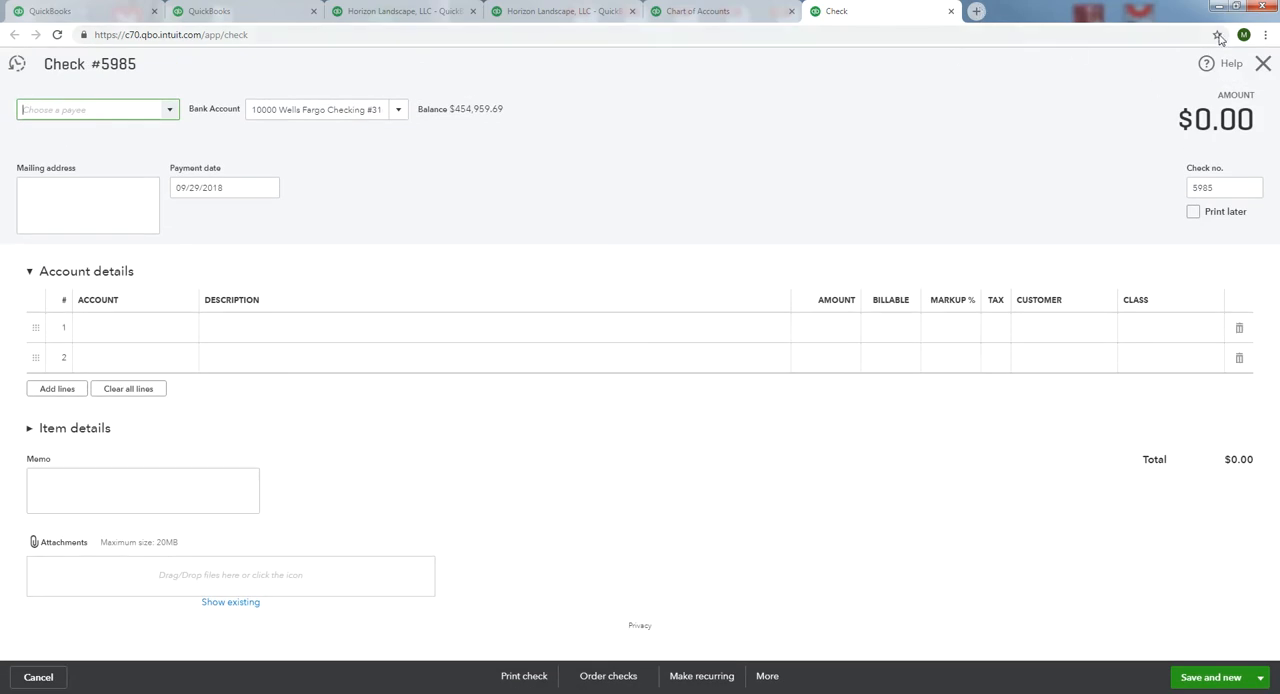
left_click(1216, 36)
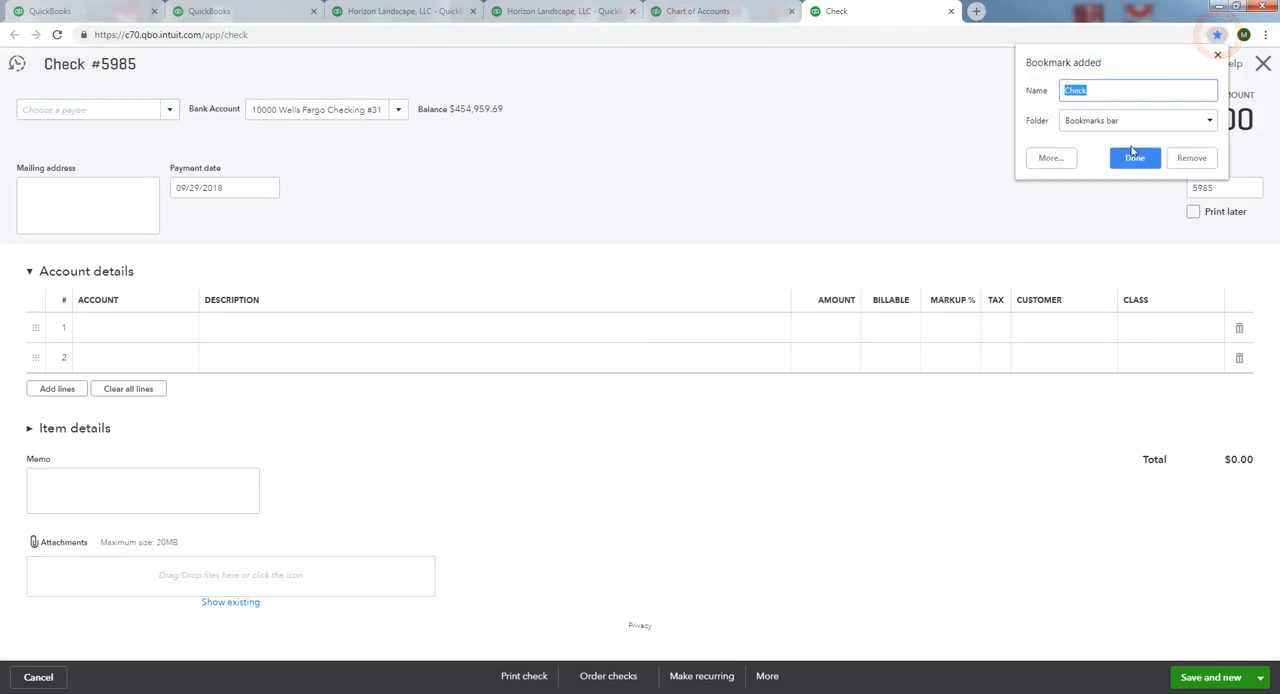
left_click(1134, 158)
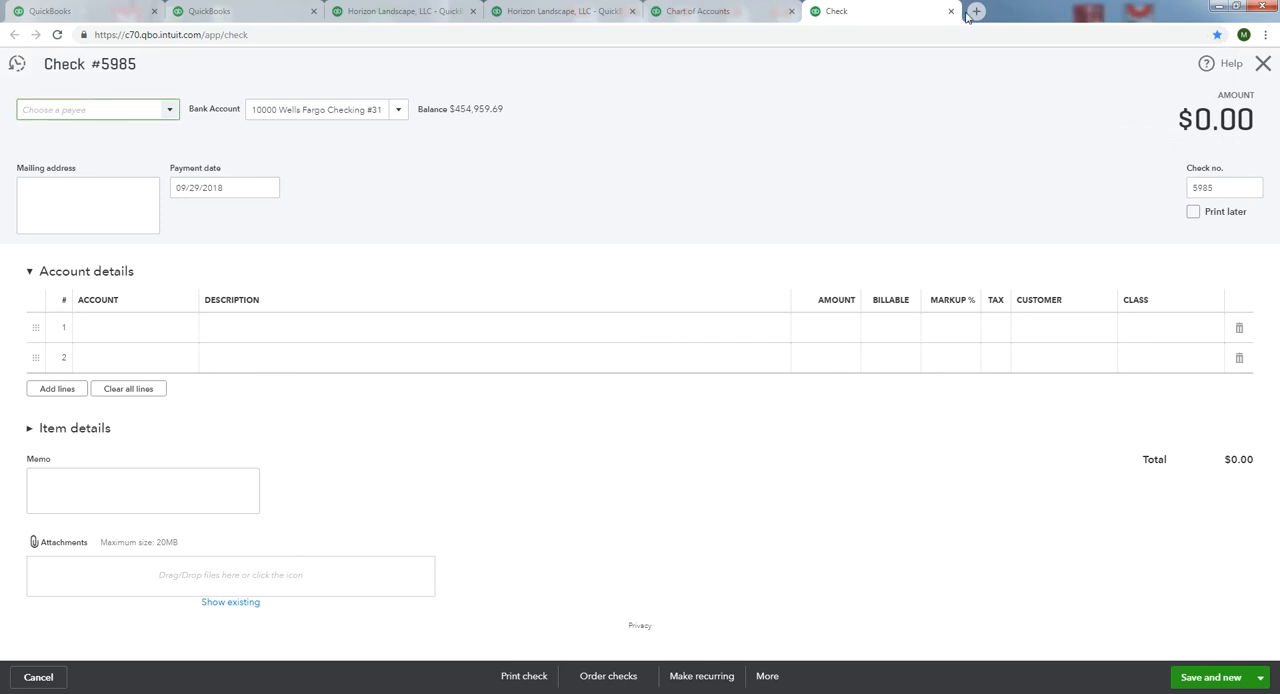
Show a new tab page with the six bookmarks and close a leftover QuickBooks tab.
left_click(984, 12)
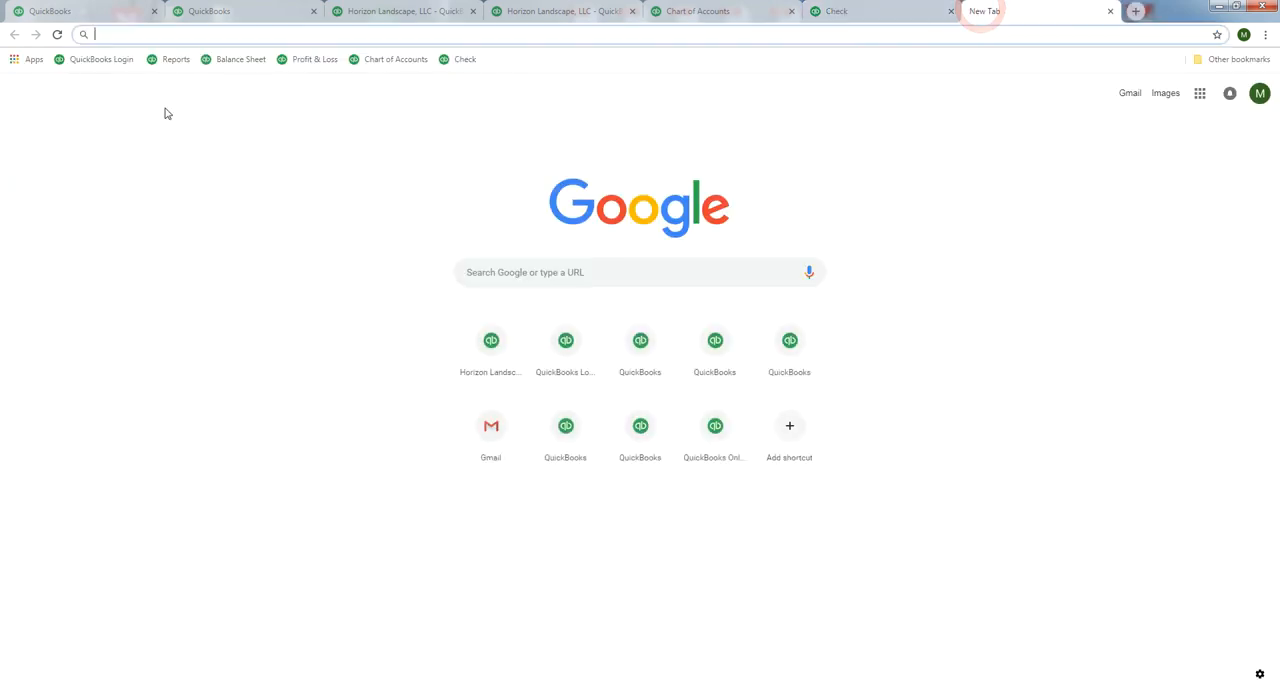
mouse_move(96, 60)
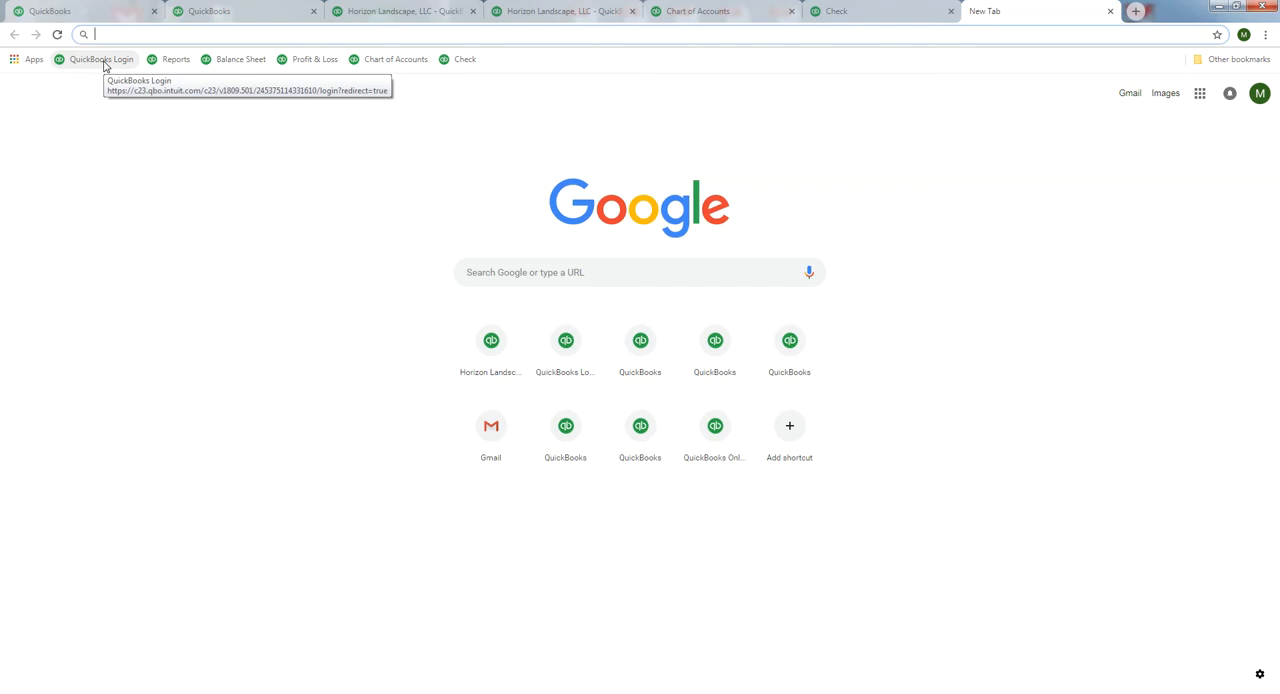
mouse_move(208, 64)
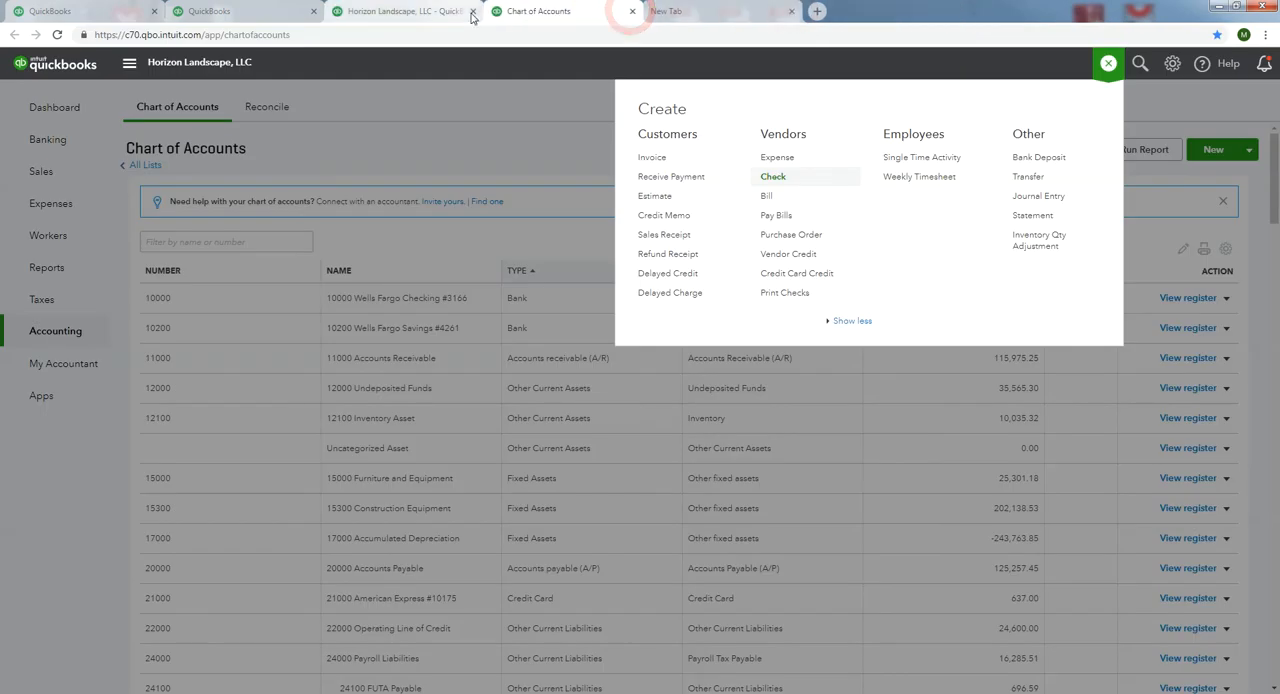
left_click(528, 12)
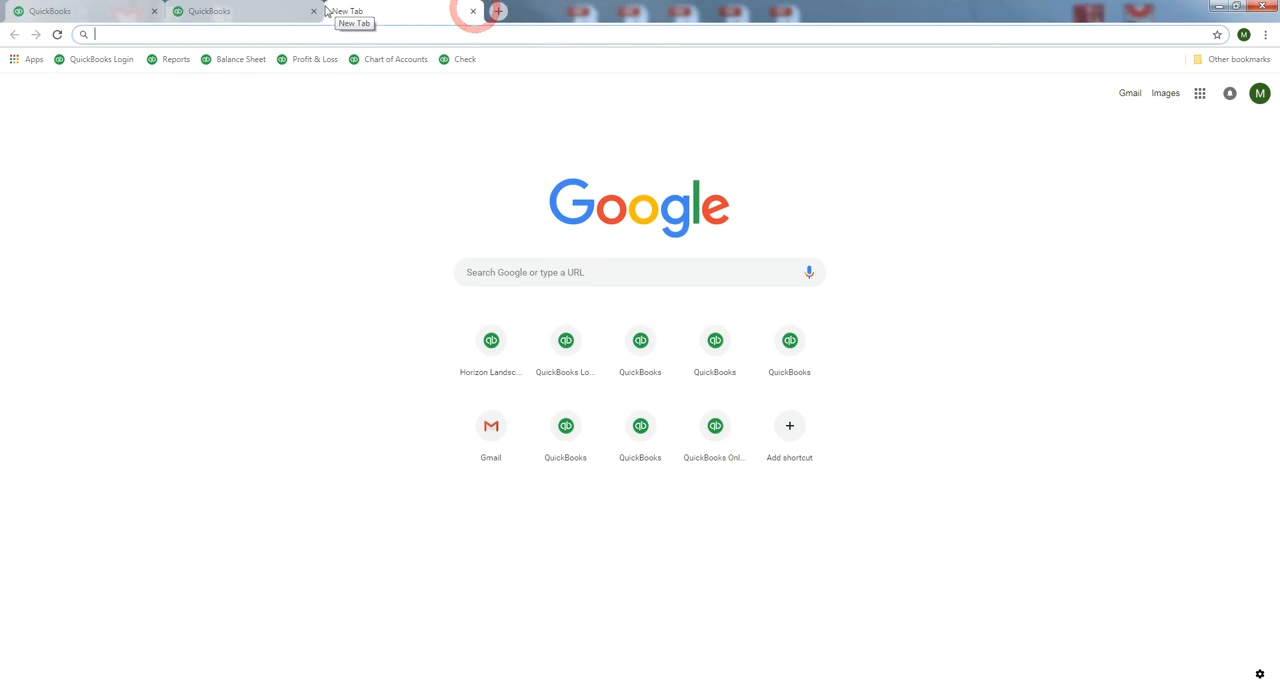
Reopen Reports, Balance Sheet and a blank Check from the bookmarks, each in its own tab.
left_click(76, 14)
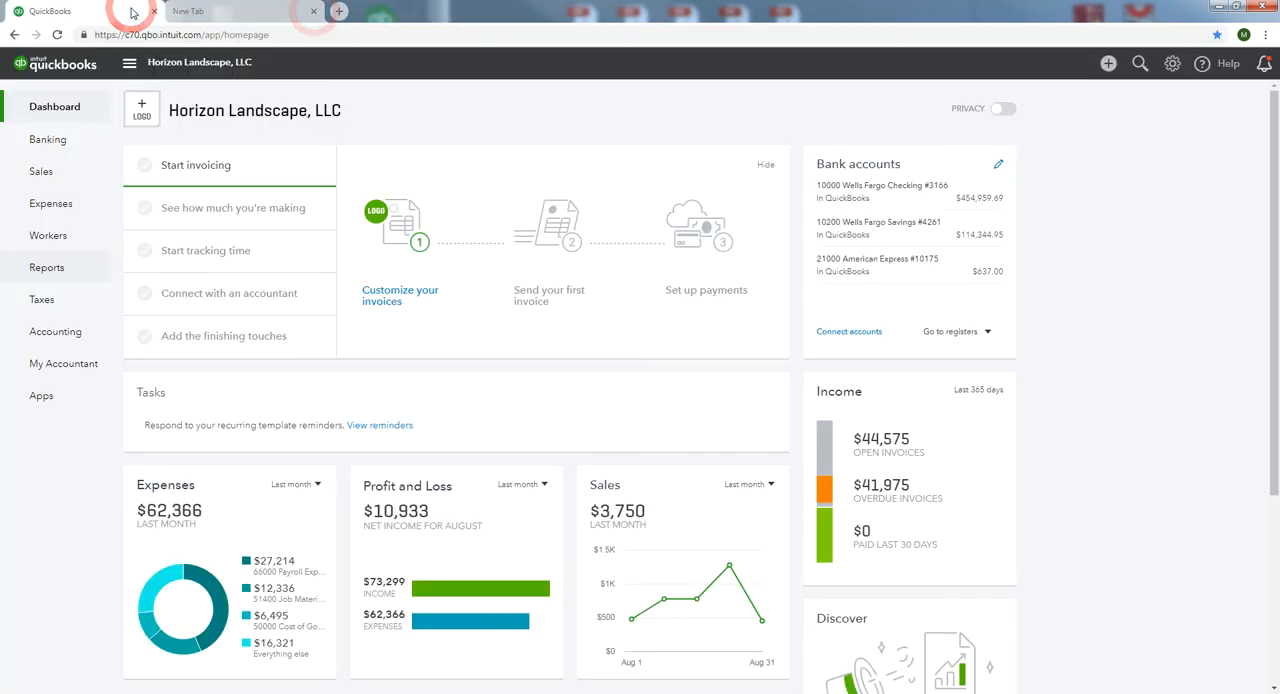
left_click(222, 12)
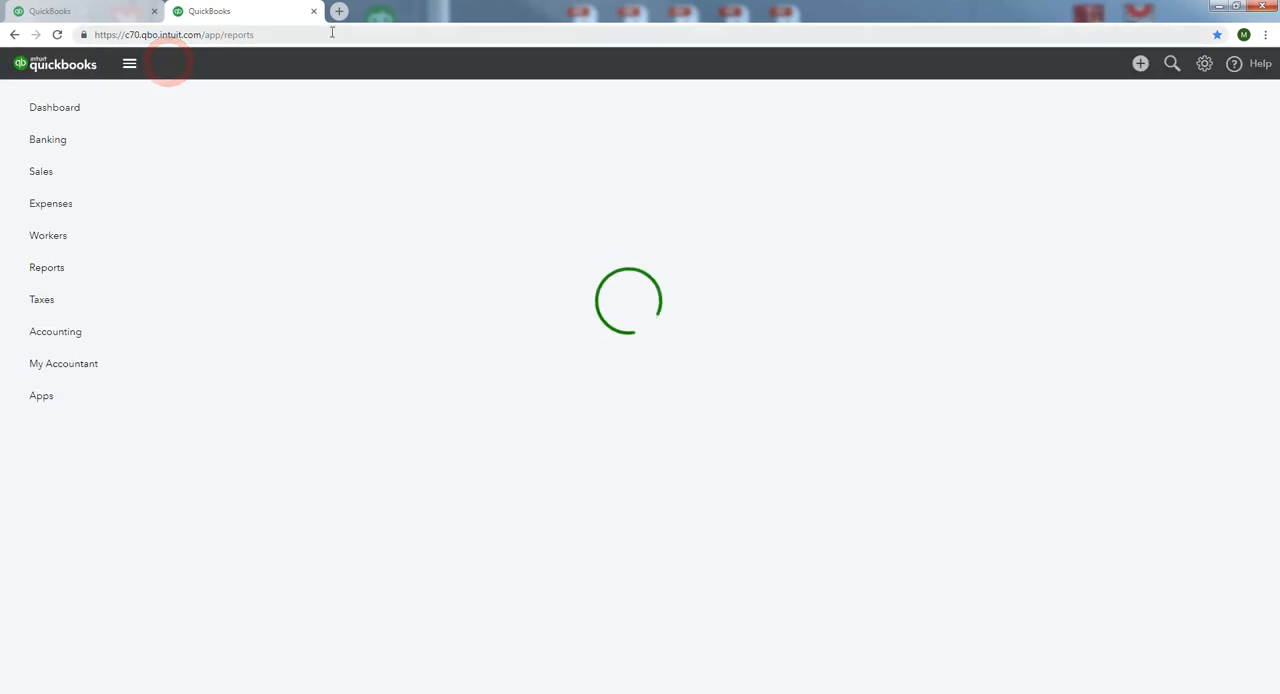
left_click(340, 12)
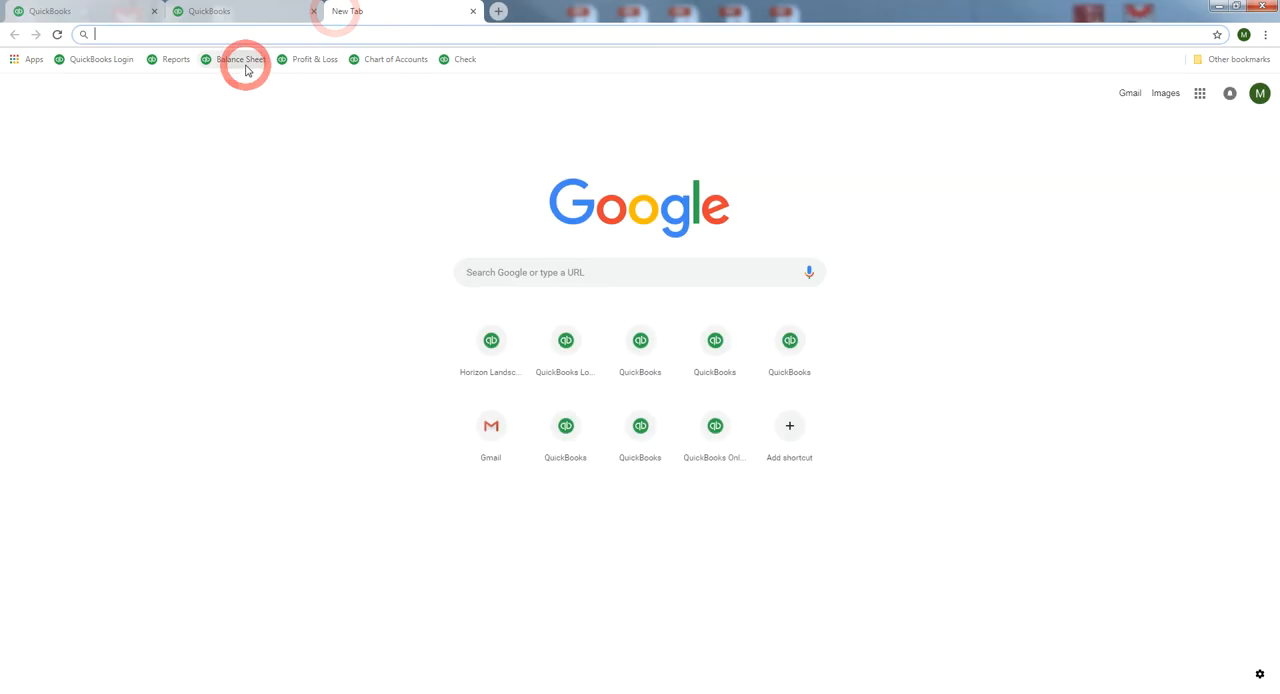
left_click(244, 58)
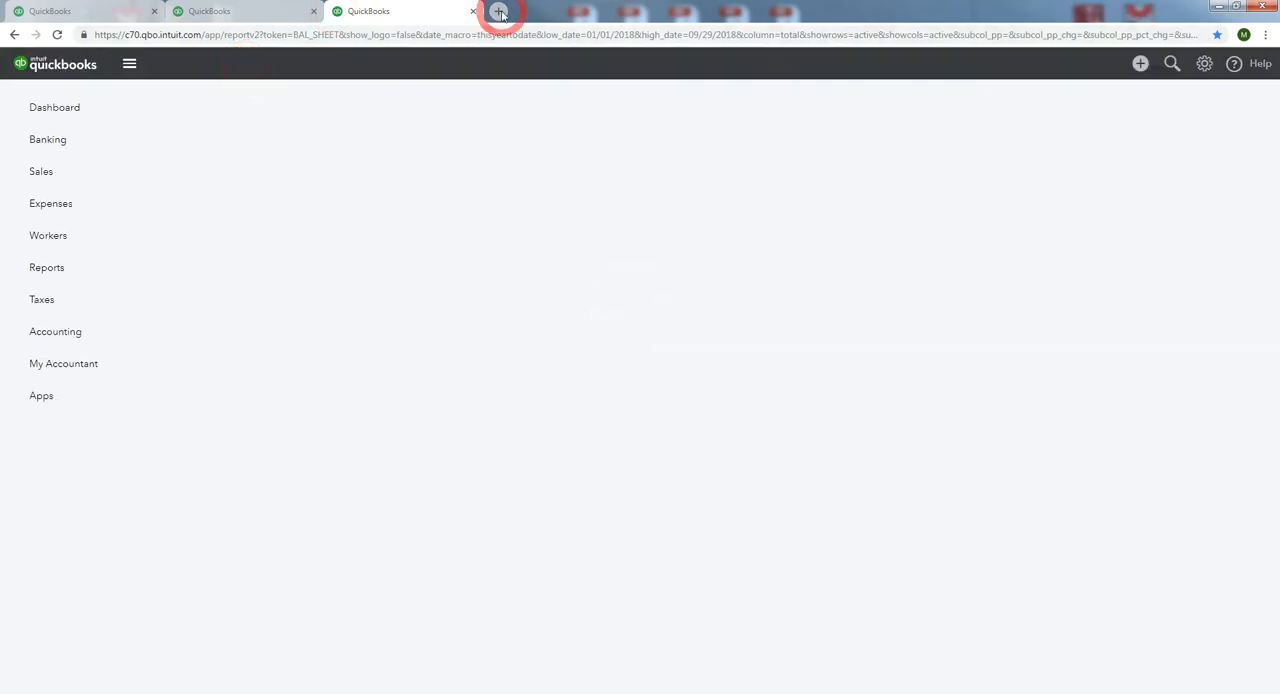
left_click(500, 12)
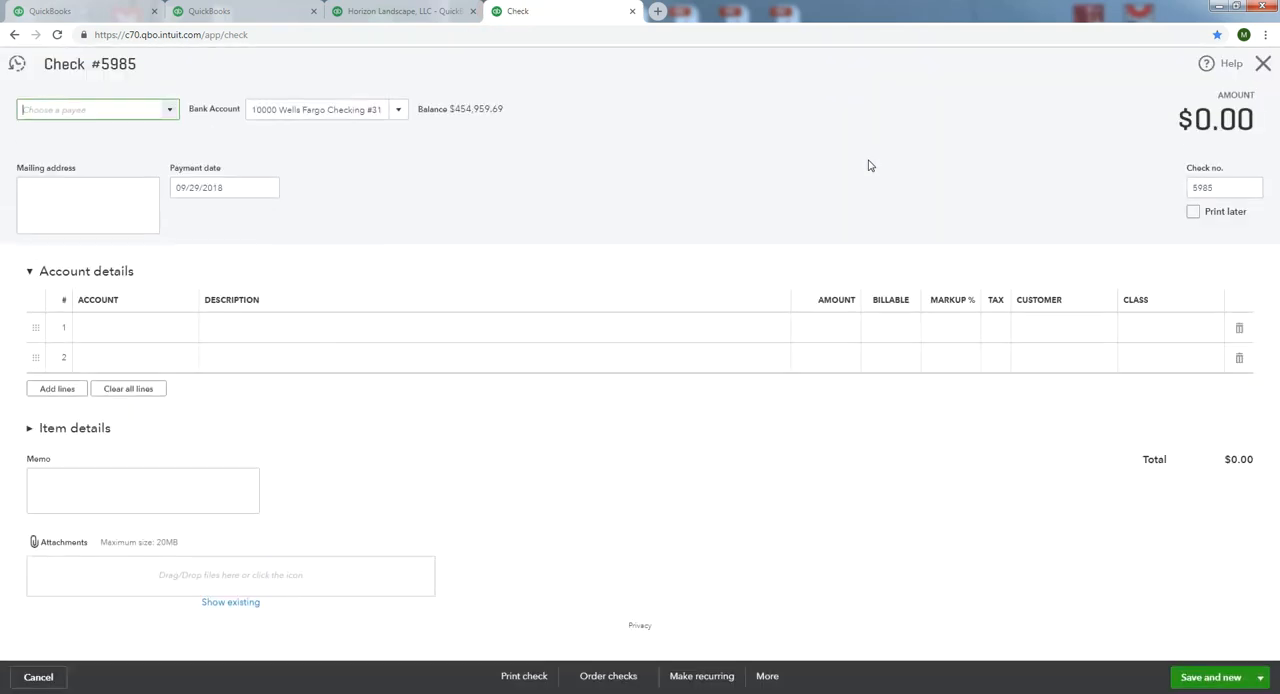
mouse_move(832, 236)
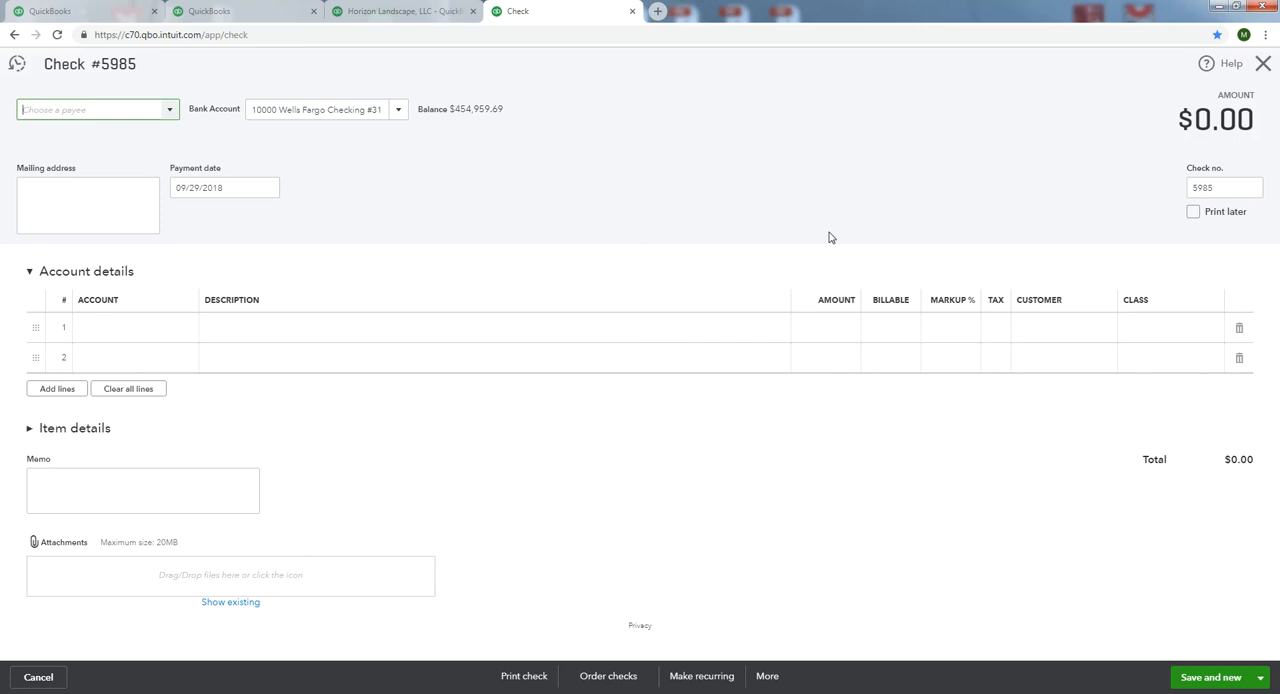
mouse_move(1064, 228)
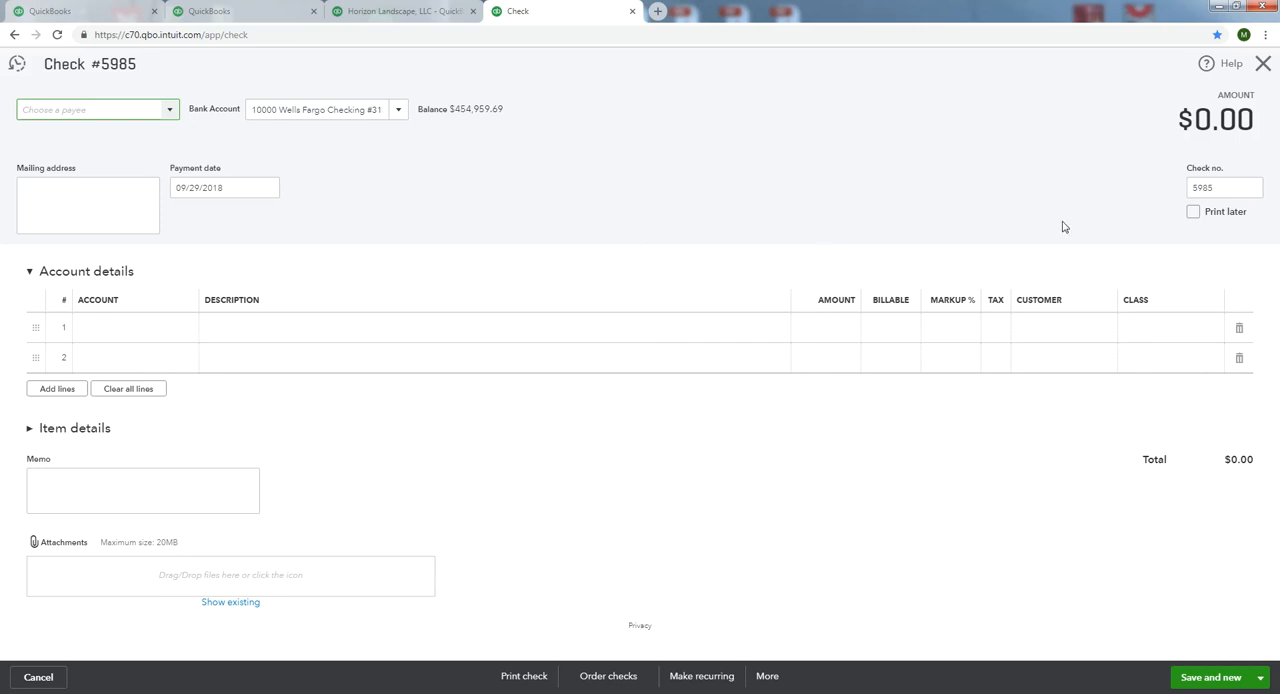